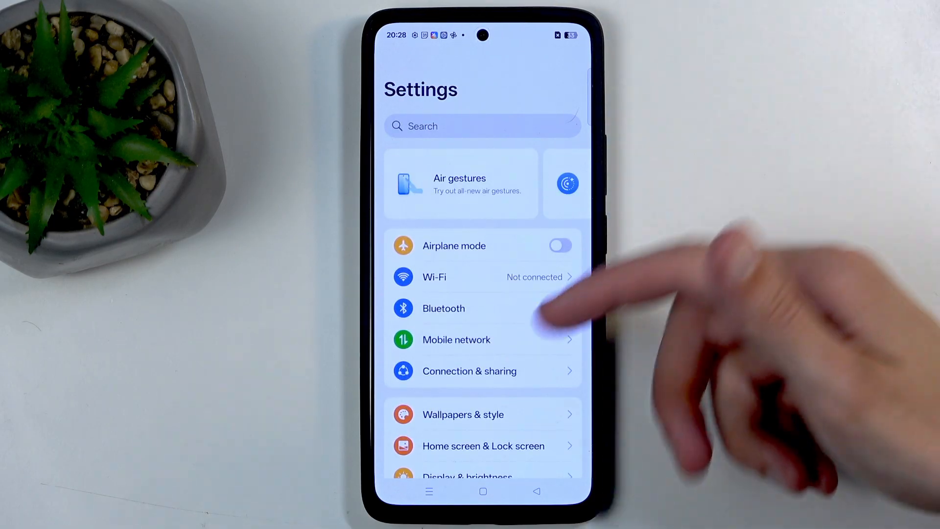
- Go to Wallpapers & style and scroll through its wallpaper, font, icon and color options
{"action": "left_click", "coordinate": [463, 414]}
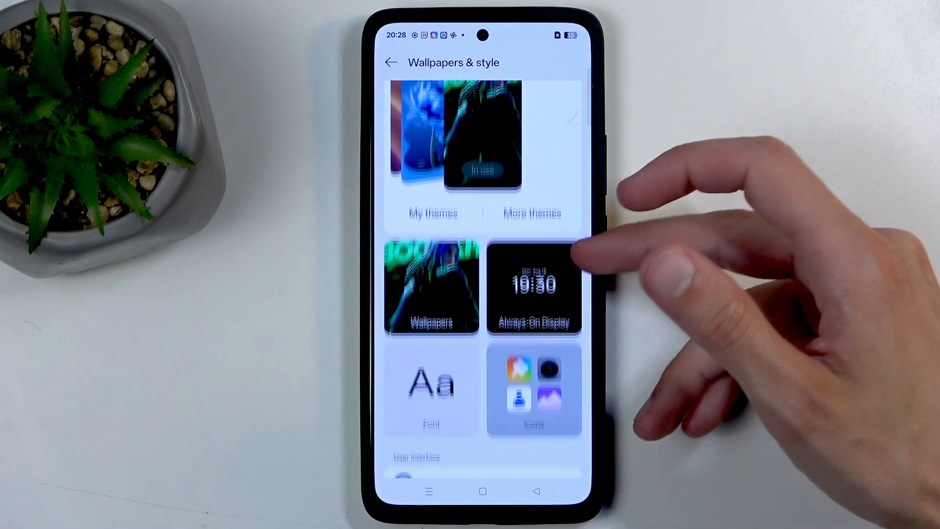
{"action": "scroll", "scroll_direction": "up", "scroll_amount": 3}
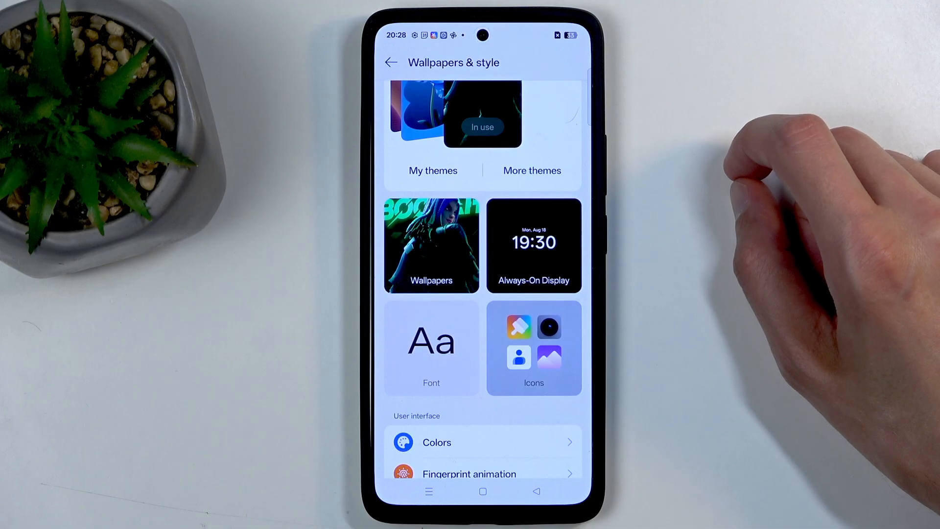
{"action": "scroll", "scroll_direction": "up", "scroll_amount": 3}
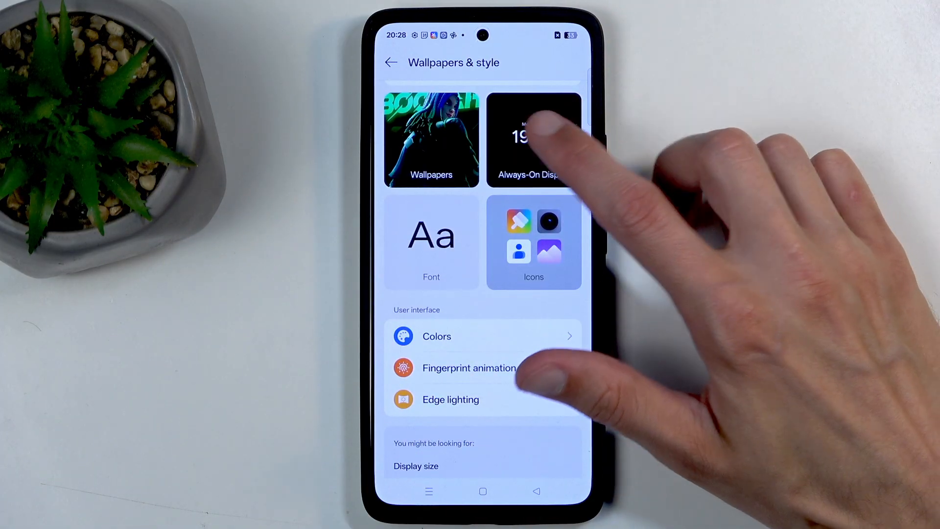
- Switch Always-On Display on, dismiss the Seamless mode tip and glance at its display settings
{"action": "left_click", "coordinate": [533, 139]}
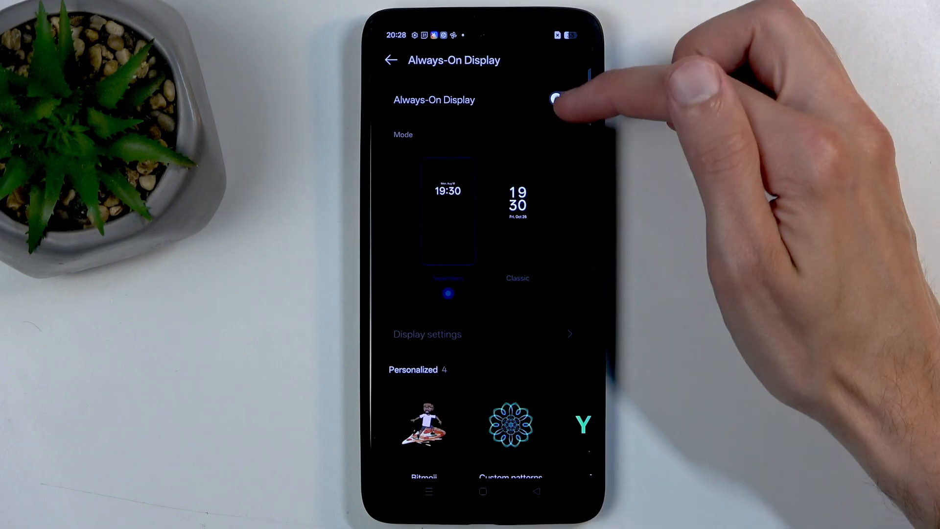
{"action": "left_click", "coordinate": [559, 98]}
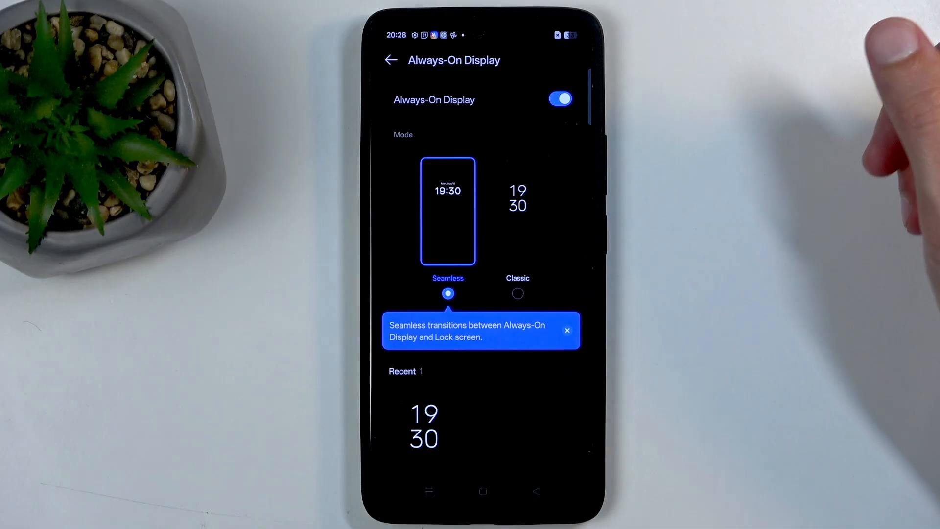
{"action": "left_click", "coordinate": [567, 331]}
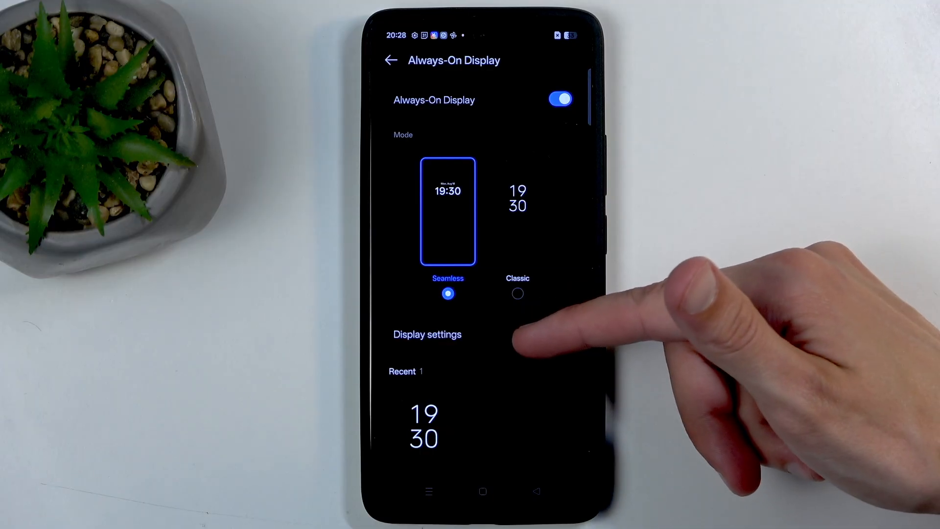
{"action": "left_click", "coordinate": [427, 334]}
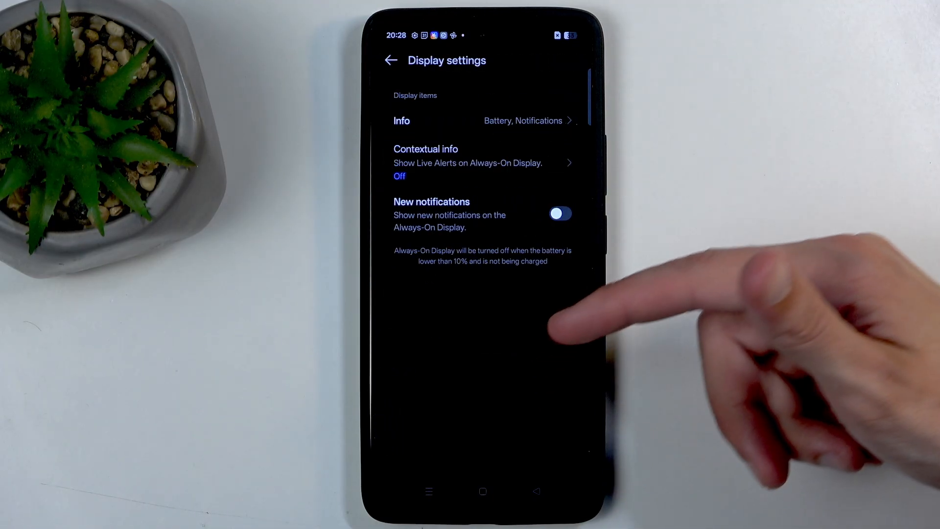
{"action": "left_click", "coordinate": [391, 60]}
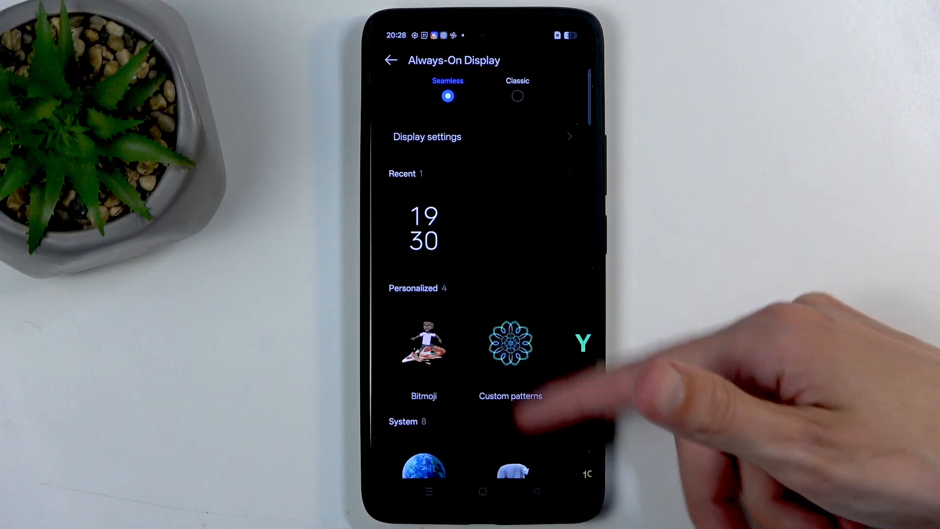
- Browse the Always-On Display clock styles, then return to Wallpapers & style
{"action": "scroll", "scroll_direction": "up", "scroll_amount": 3}
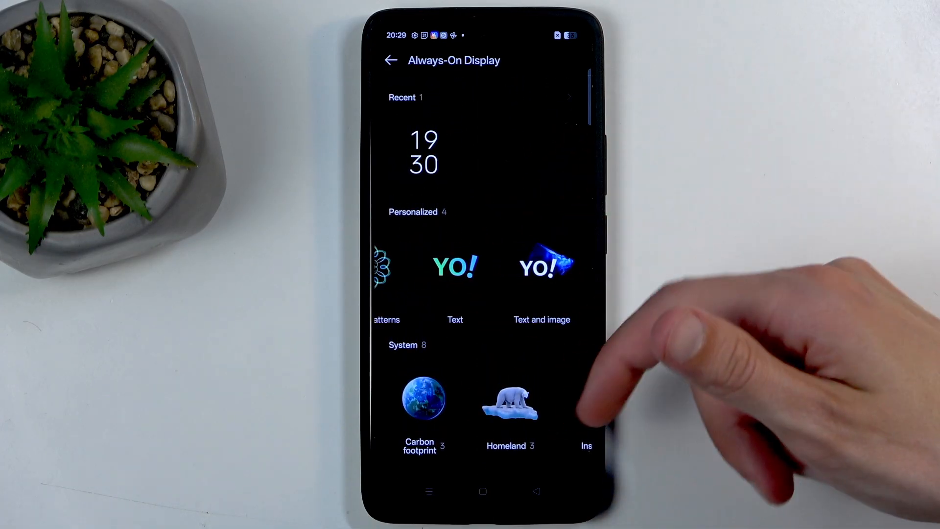
{"action": "scroll", "scroll_direction": "left", "scroll_amount": 3}
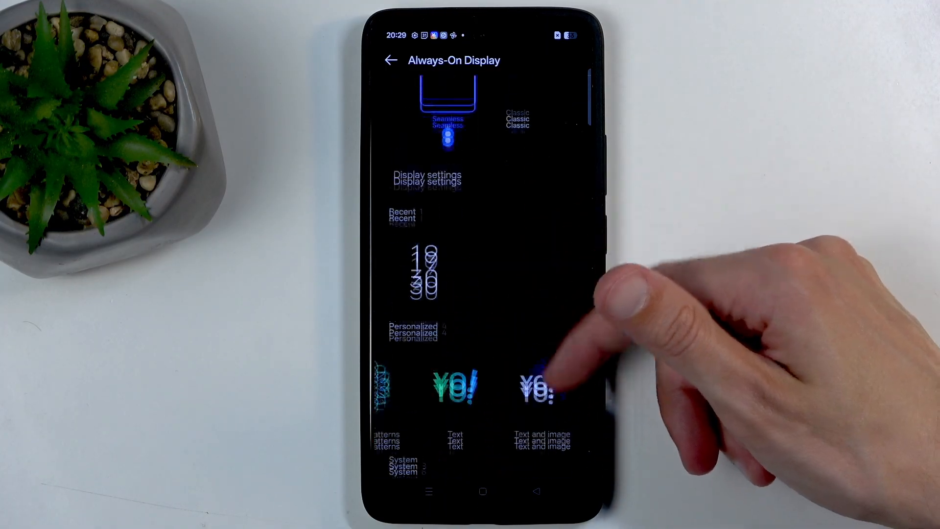
{"action": "scroll", "scroll_direction": "up", "scroll_amount": 3}
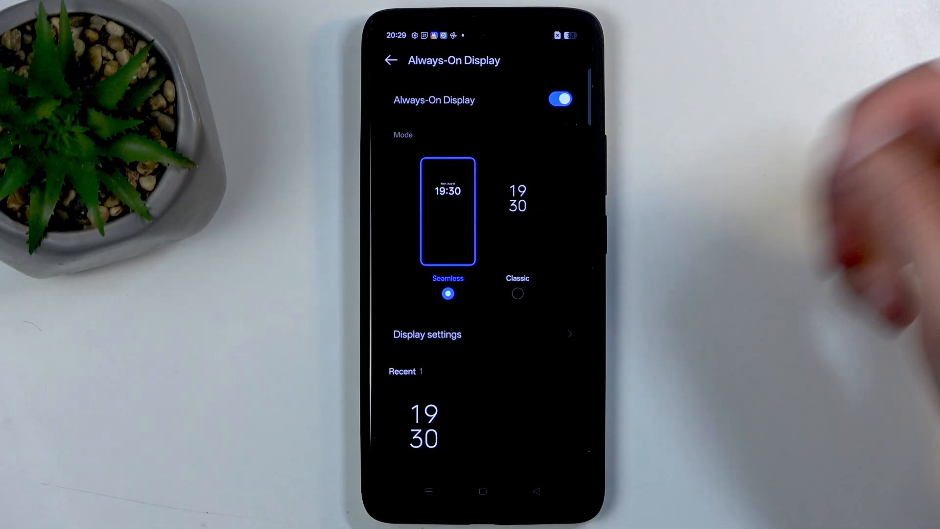
{"action": "left_click", "coordinate": [391, 59]}
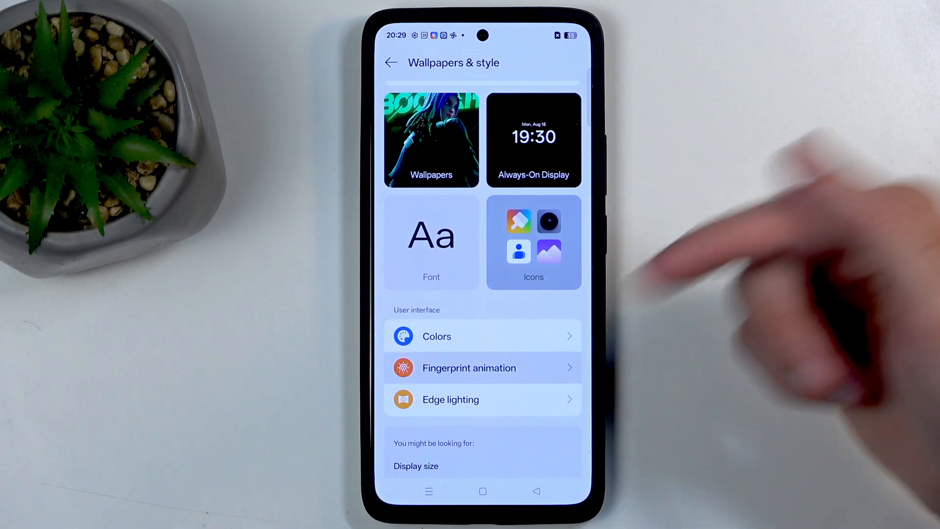
- Reach the Colors page from Wallpapers & style and show the Wallpaper colors palettes
{"action": "left_click", "coordinate": [483, 368]}
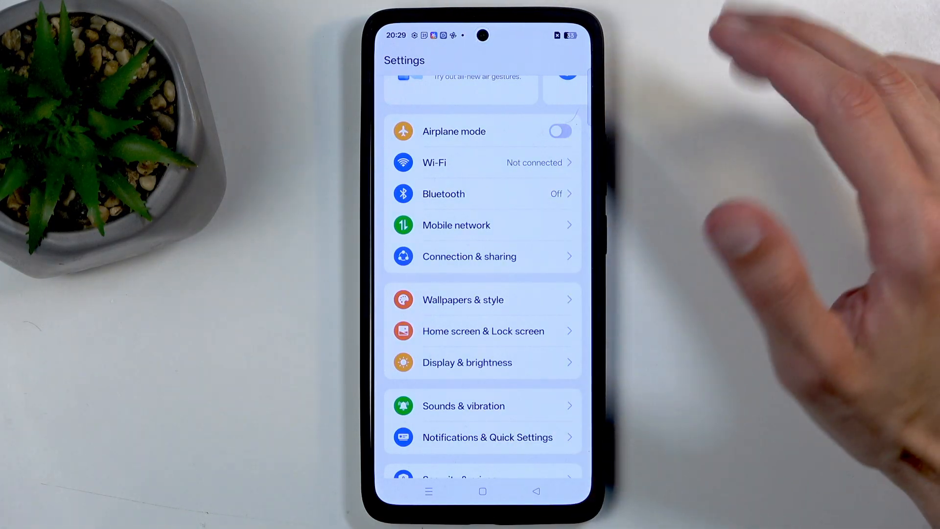
{"action": "left_click", "coordinate": [483, 331]}
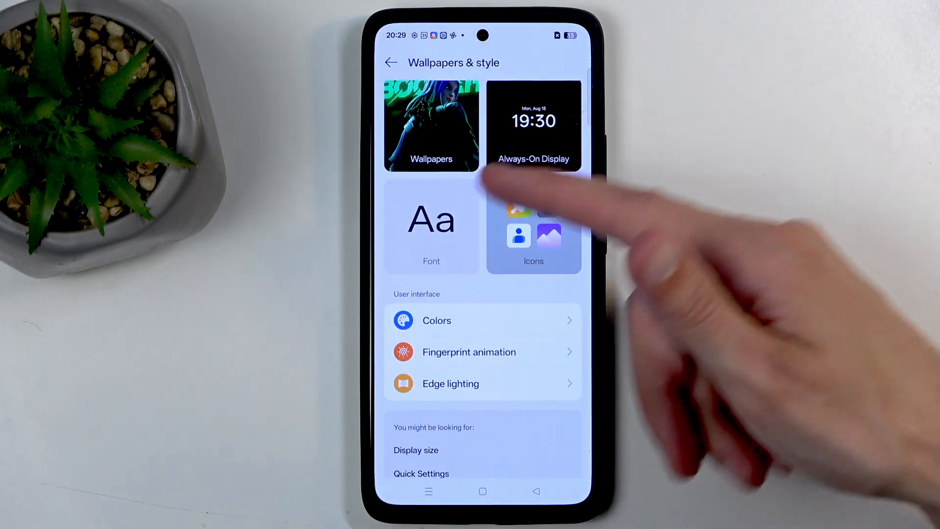
{"action": "left_click", "coordinate": [436, 320]}
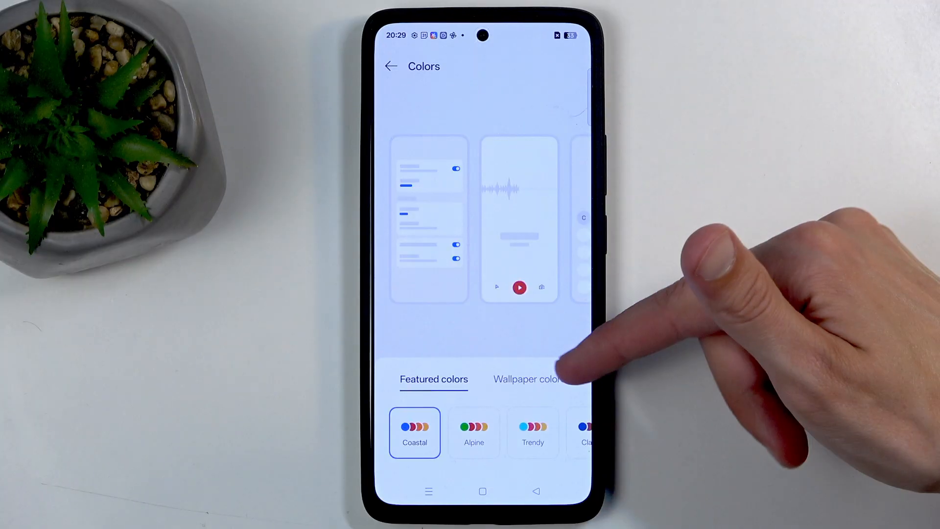
{"action": "left_click", "coordinate": [527, 379]}
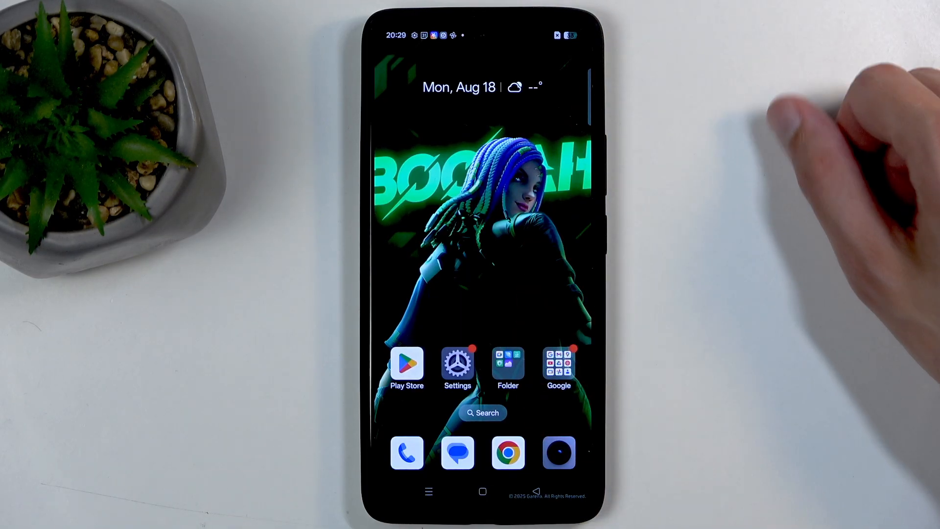
{"action": "mouse_move", "coordinate": [810, 150]}
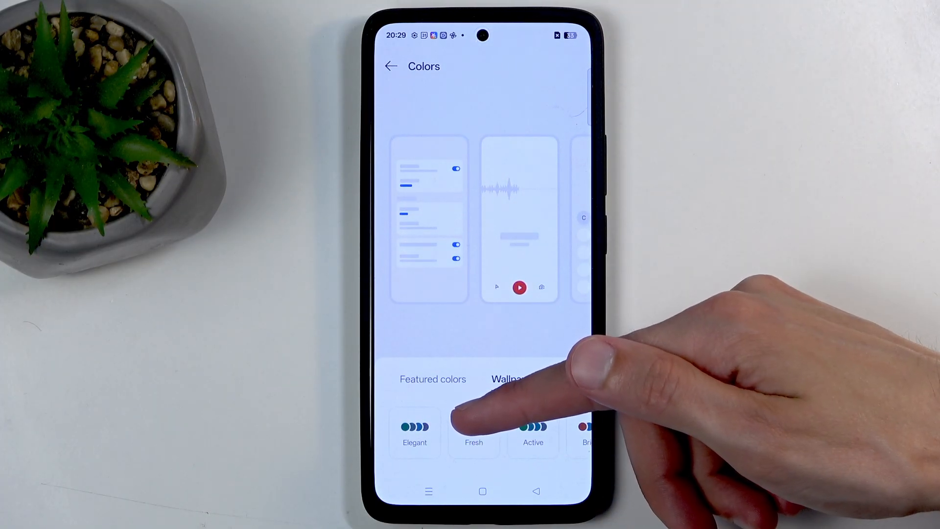
- Try the Elegant wallpaper palette, then switch back to the featured palettes
{"action": "left_click", "coordinate": [528, 379]}
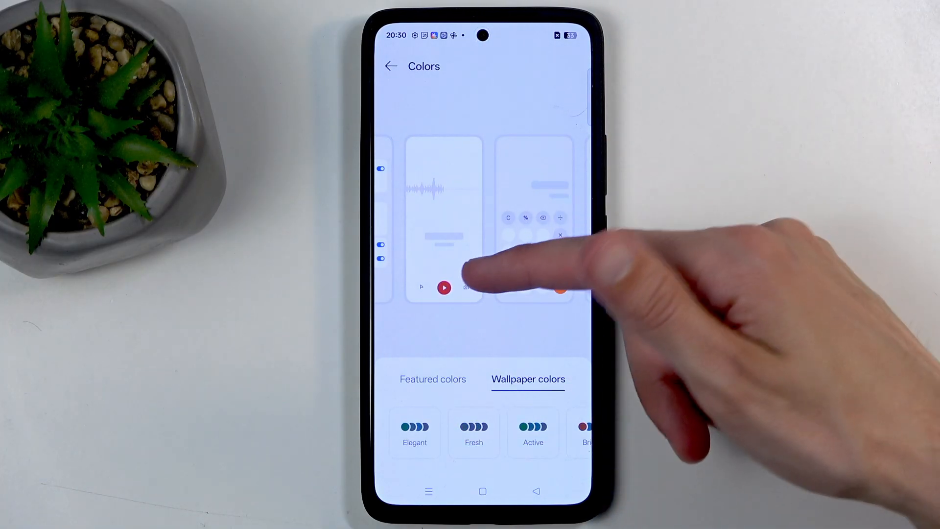
{"action": "scroll", "scroll_direction": "left", "scroll_amount": 3}
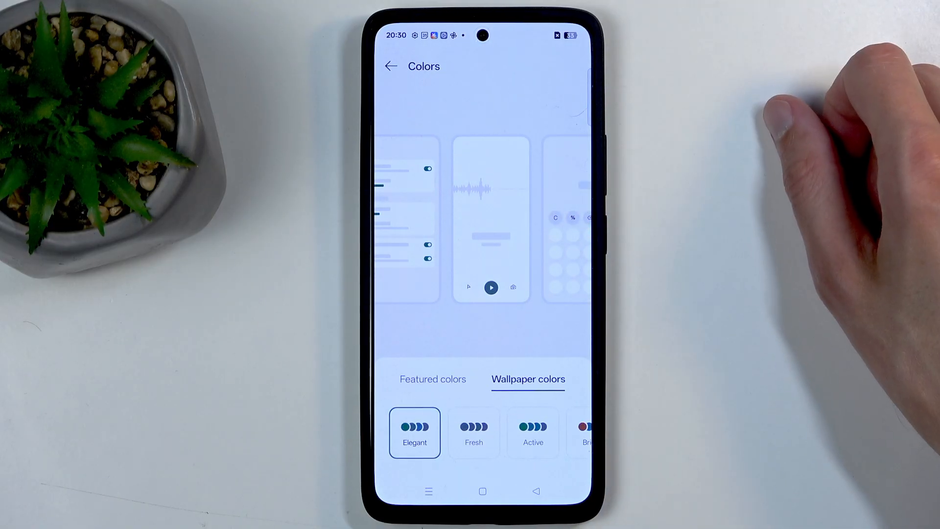
{"action": "left_click", "coordinate": [433, 379]}
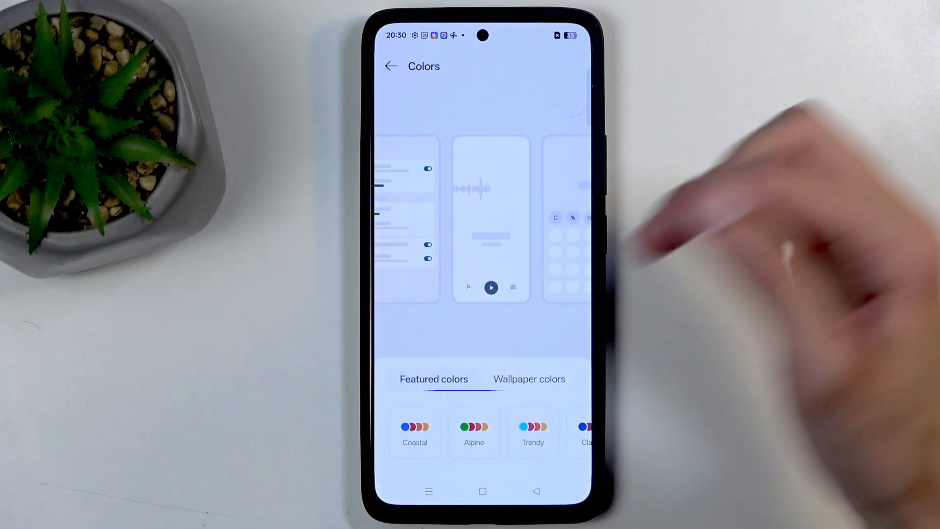
- Try the Alpine palette, restore Coastal and leave the colour settings
{"action": "left_click", "coordinate": [474, 432]}
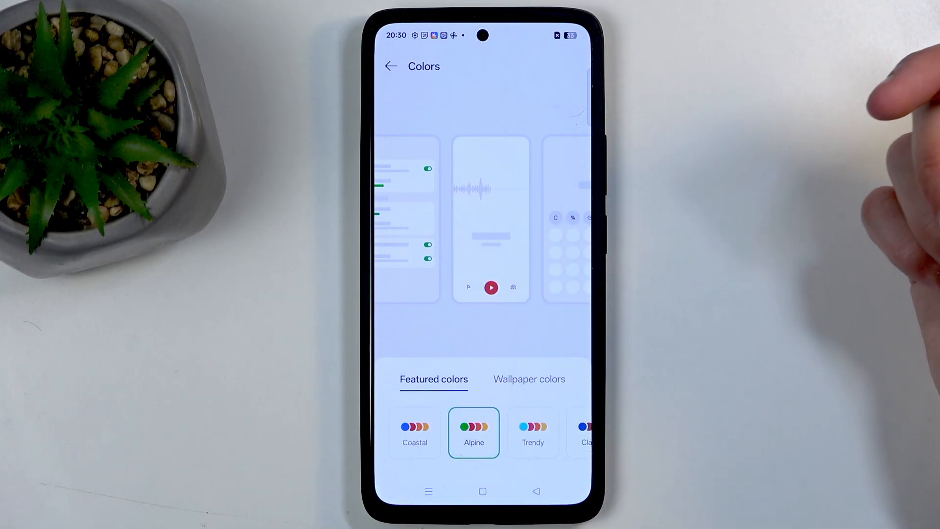
{"action": "left_click", "coordinate": [415, 432]}
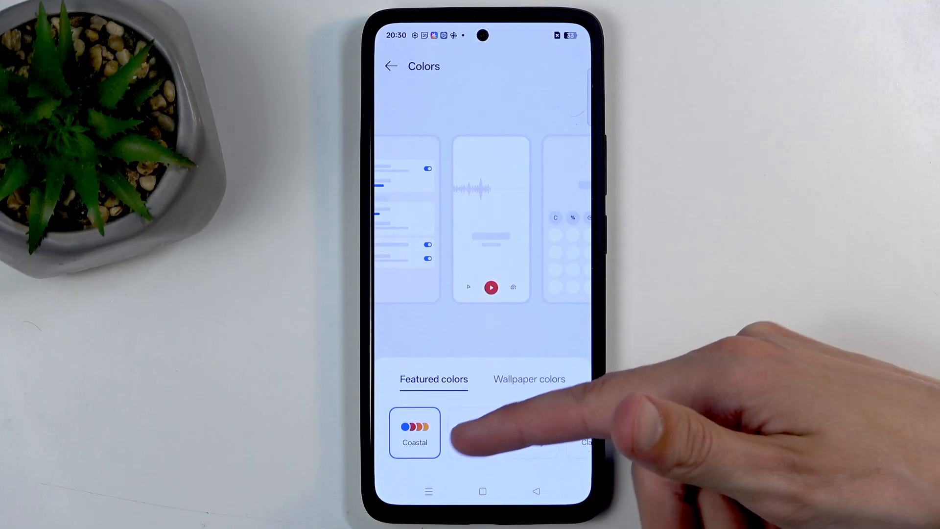
{"action": "left_click", "coordinate": [474, 432]}
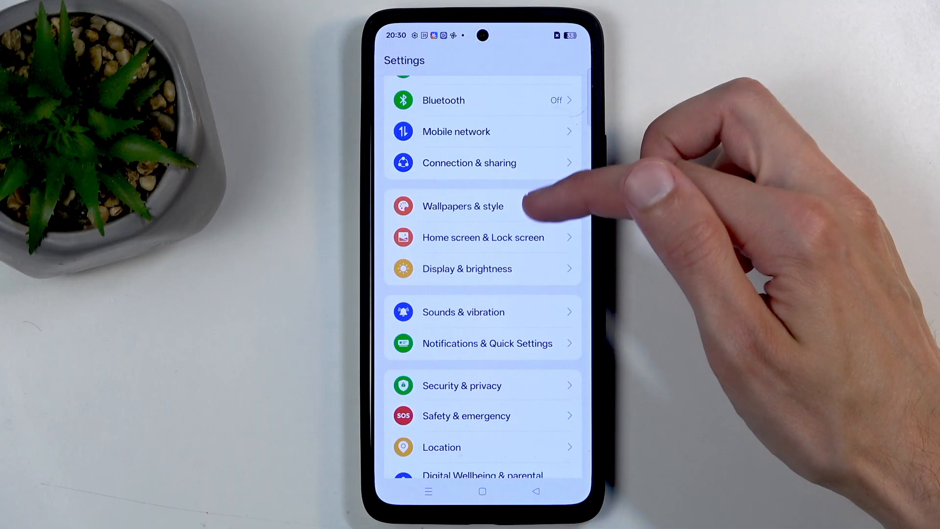
- Look at the app drawer from Wallpapers & style and close it without changes
{"action": "left_click", "coordinate": [483, 237]}
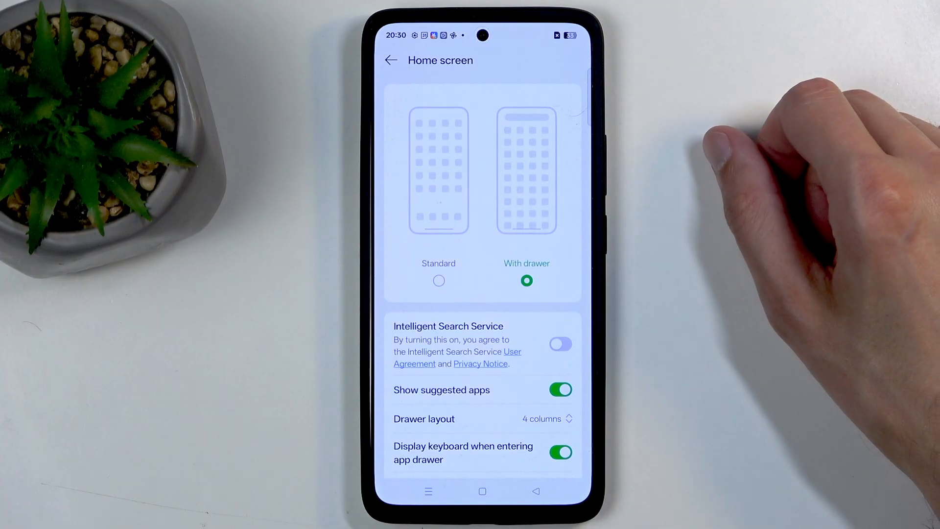
{"action": "scroll", "scroll_direction": "up", "scroll_amount": 3}
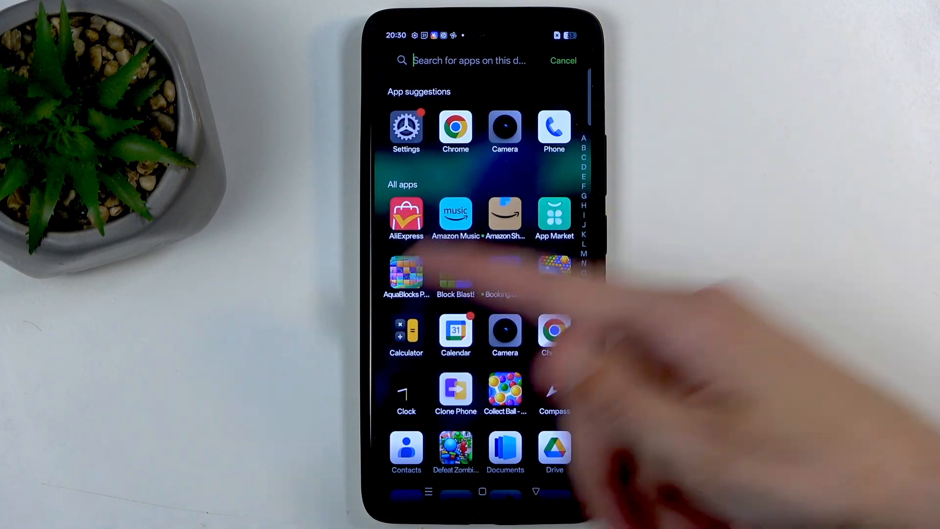
{"action": "left_click", "coordinate": [469, 60]}
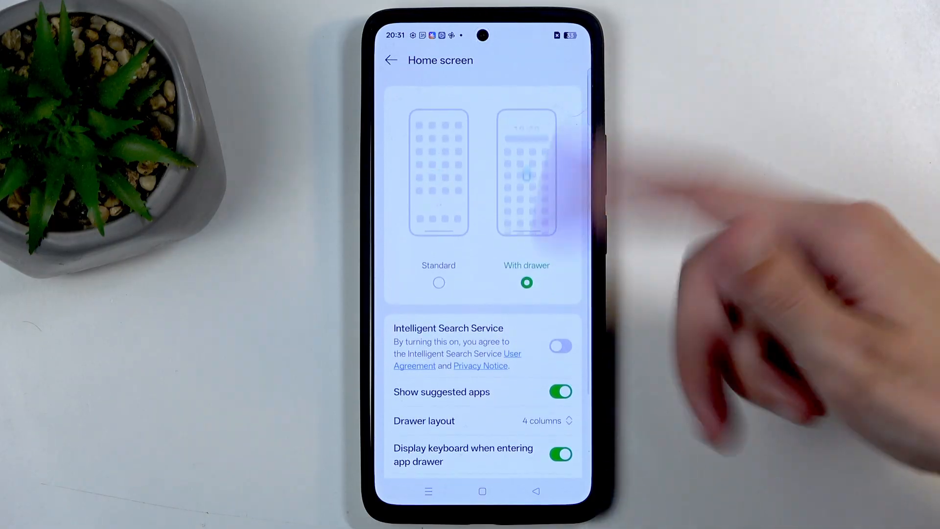
- Preview the 5×6 home screen grid, then leave keeping the 4×6 layout
{"action": "left_click", "coordinate": [391, 59]}
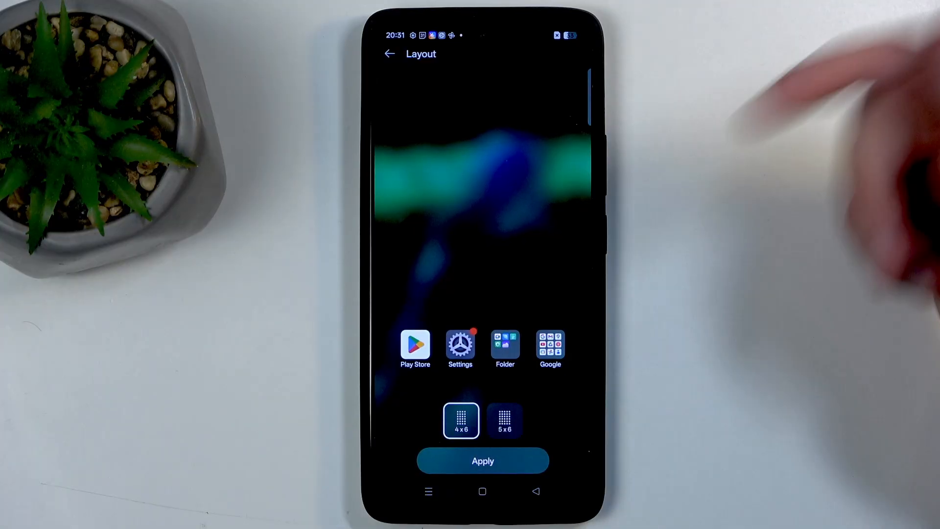
{"action": "left_click", "coordinate": [505, 420]}
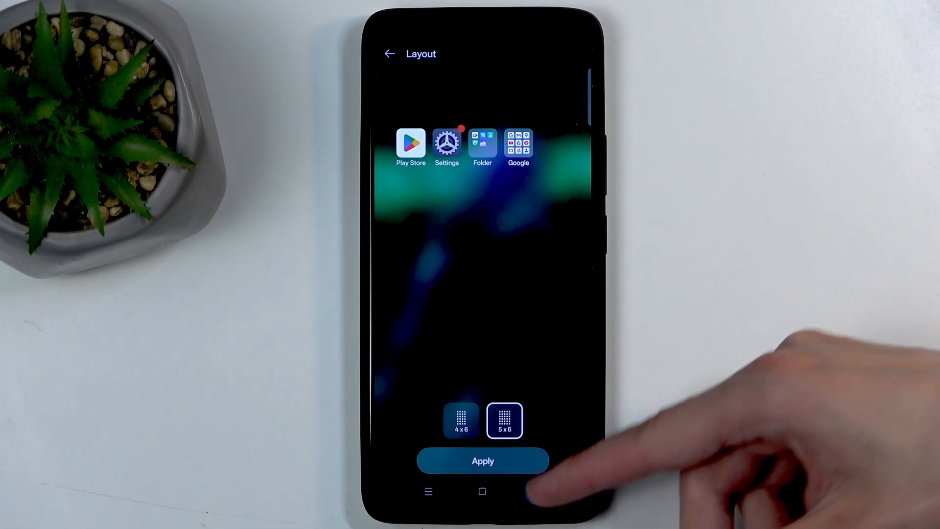
{"action": "left_click", "coordinate": [483, 460]}
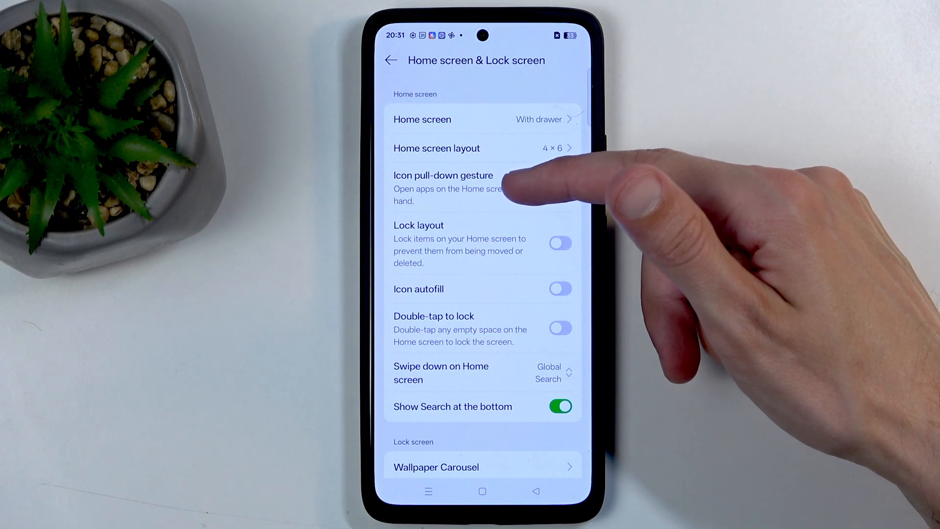
- Check the icon pull-down gesture, then bring up the Swipe down on Home screen choices
{"action": "left_click", "coordinate": [444, 188]}
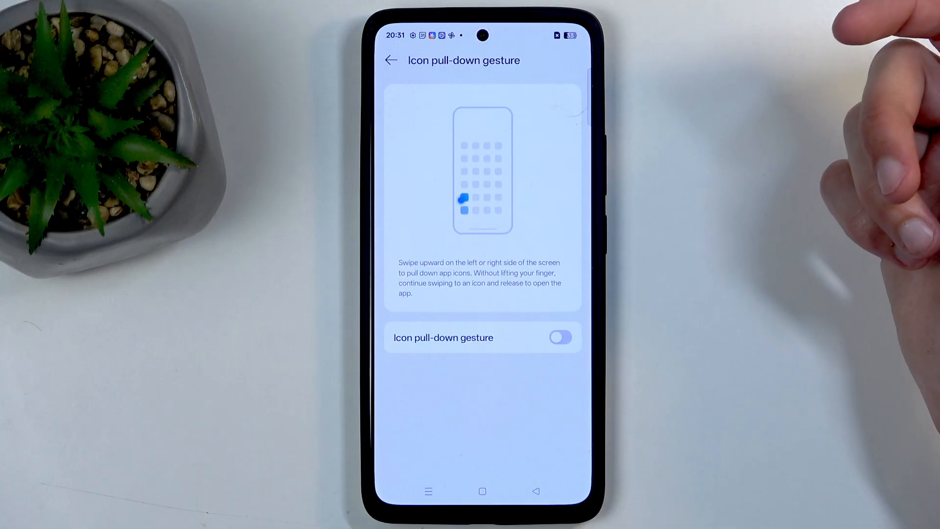
{"action": "left_click", "coordinate": [561, 337]}
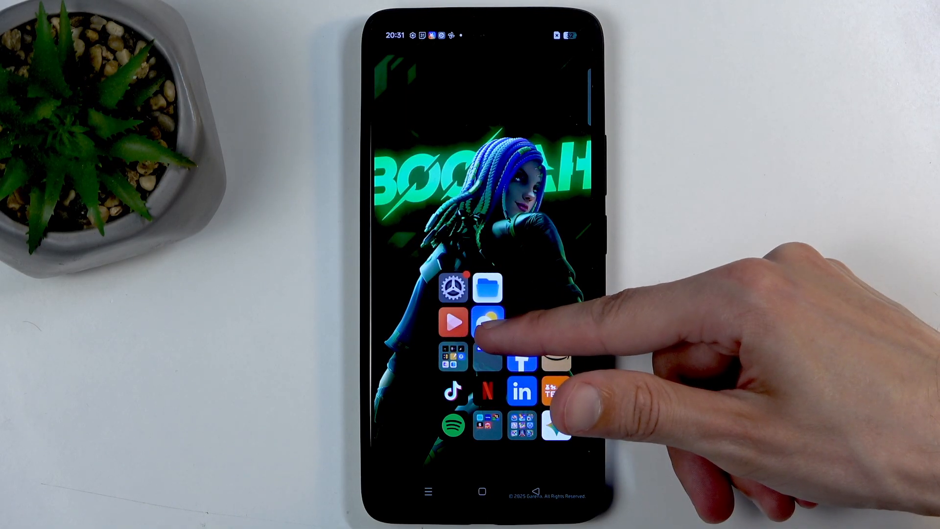
{"action": "left_click", "coordinate": [488, 322]}
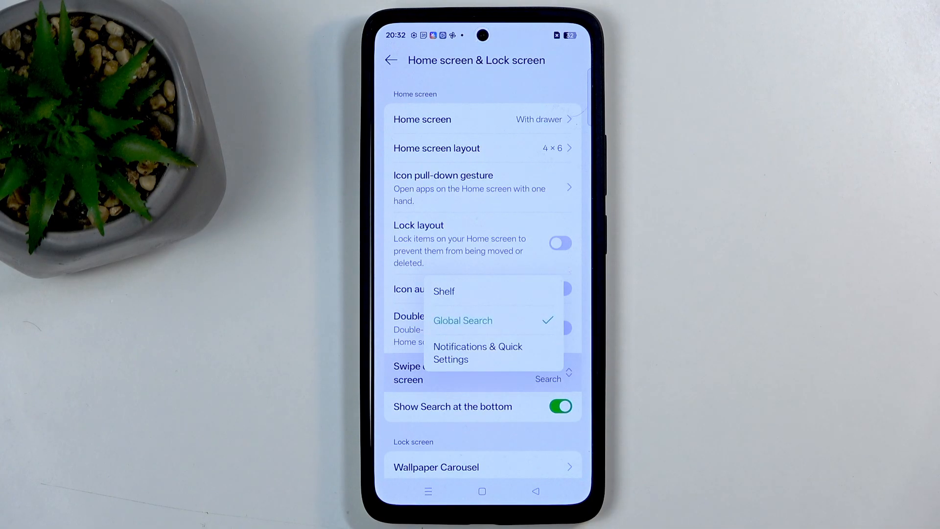
- Set Swipe down on Home screen to Notifications & Quick Settings and test the swipe
{"action": "left_click", "coordinate": [477, 352]}
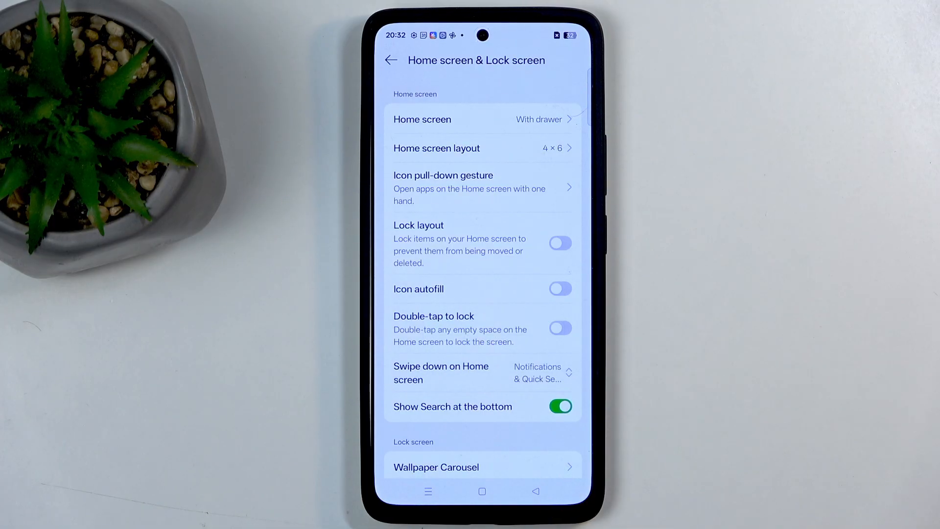
{"action": "scroll", "scroll_direction": "down", "scroll_amount": 3}
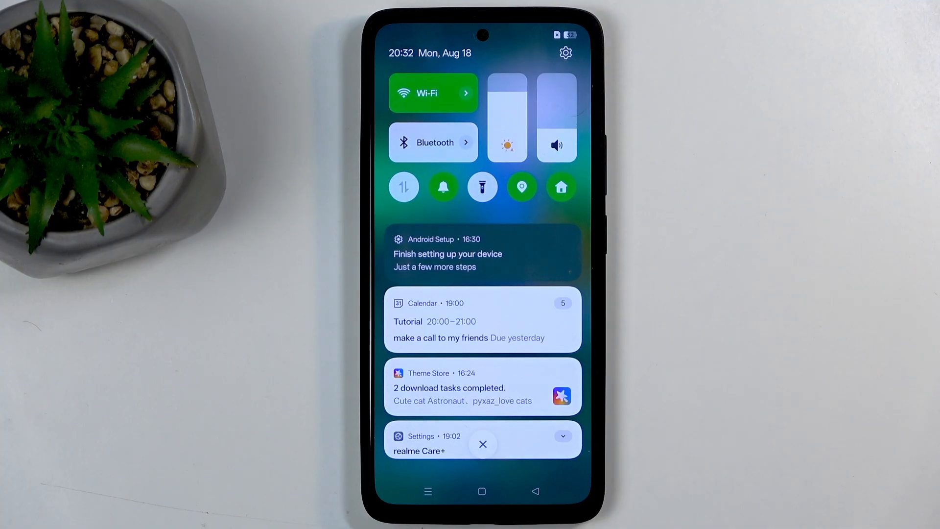
{"action": "scroll", "scroll_direction": "down", "scroll_amount": 3}
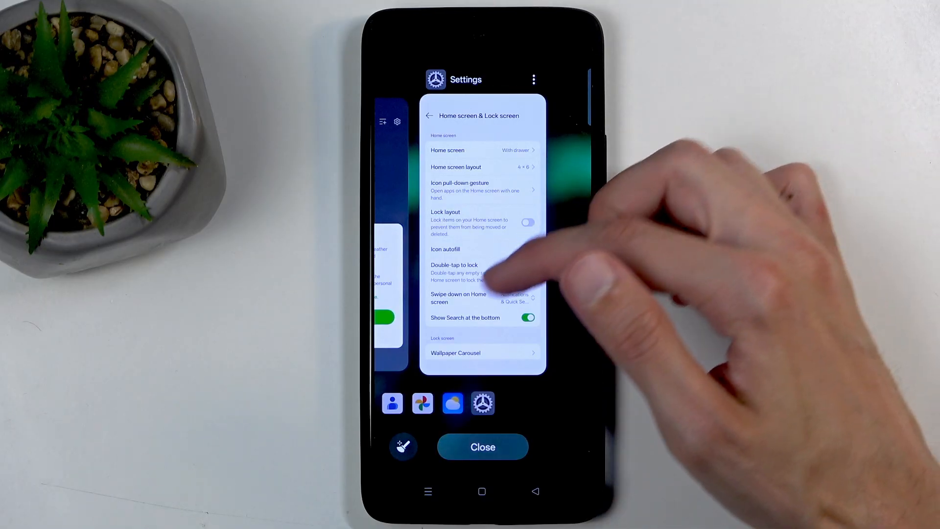
- Return to Home screen & Lock screen settings and scroll to the Lock screen section
{"action": "left_click", "coordinate": [482, 447]}
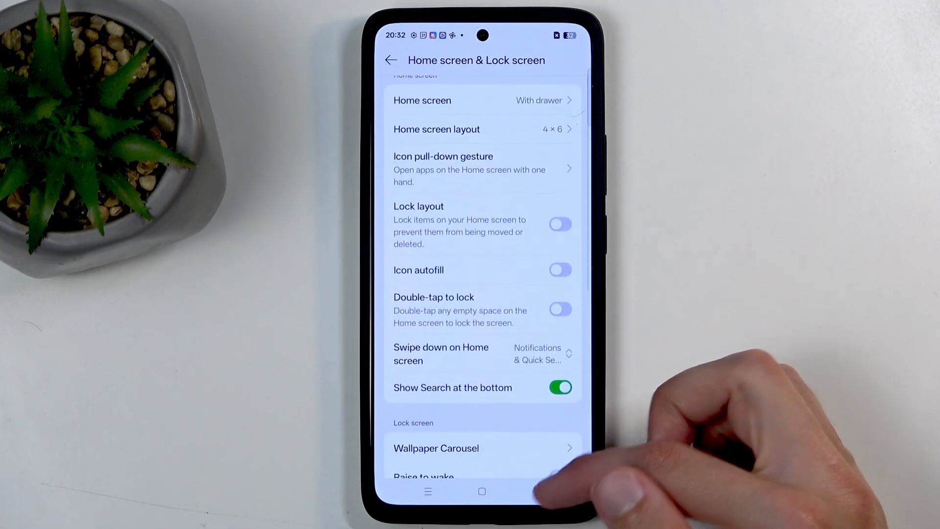
{"action": "scroll", "scroll_direction": "up", "scroll_amount": 3}
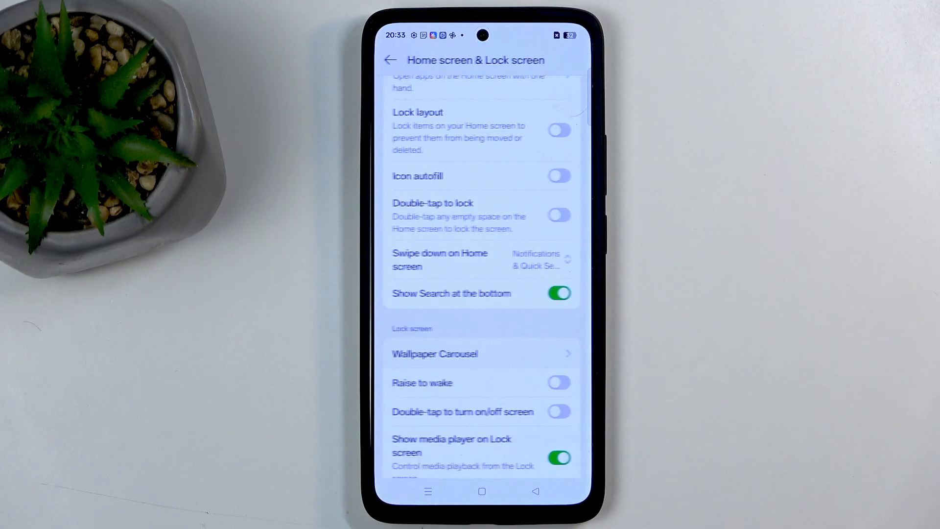
- Activate Wallpaper Carousel through its welcome, then switch off its lock screen display
{"action": "left_click", "coordinate": [434, 353]}
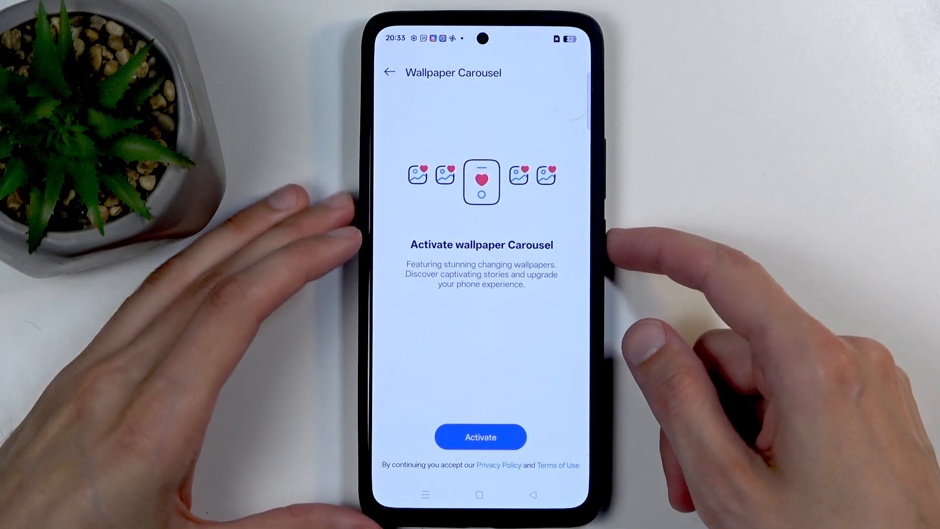
{"action": "left_click", "coordinate": [480, 437]}
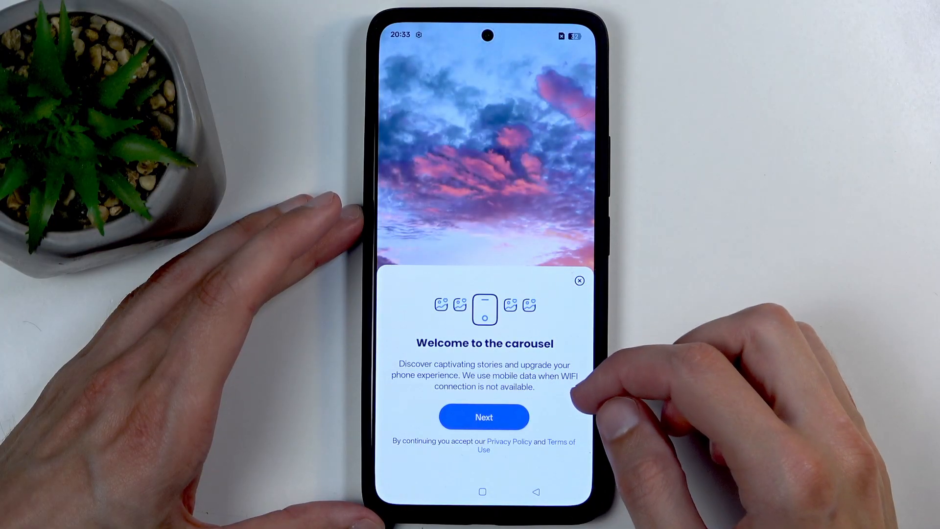
{"action": "left_click", "coordinate": [484, 417]}
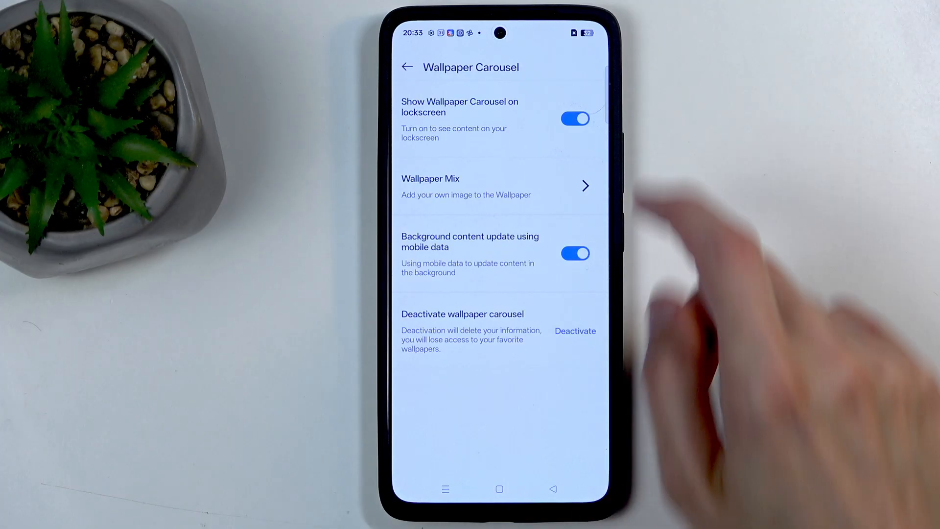
{"action": "left_click", "coordinate": [575, 118]}
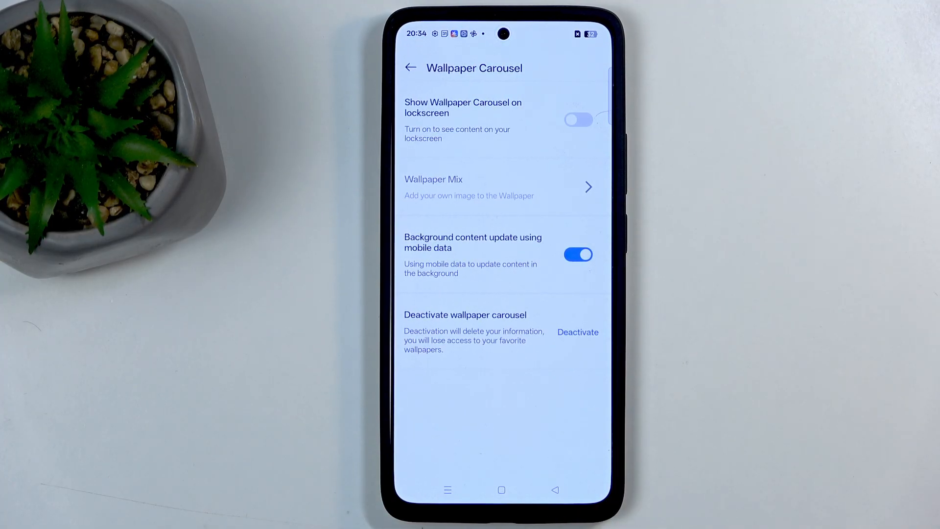
- In Display & brightness, enable Scheduled dark mode from sunset to sunrise
{"action": "left_click", "coordinate": [412, 68]}
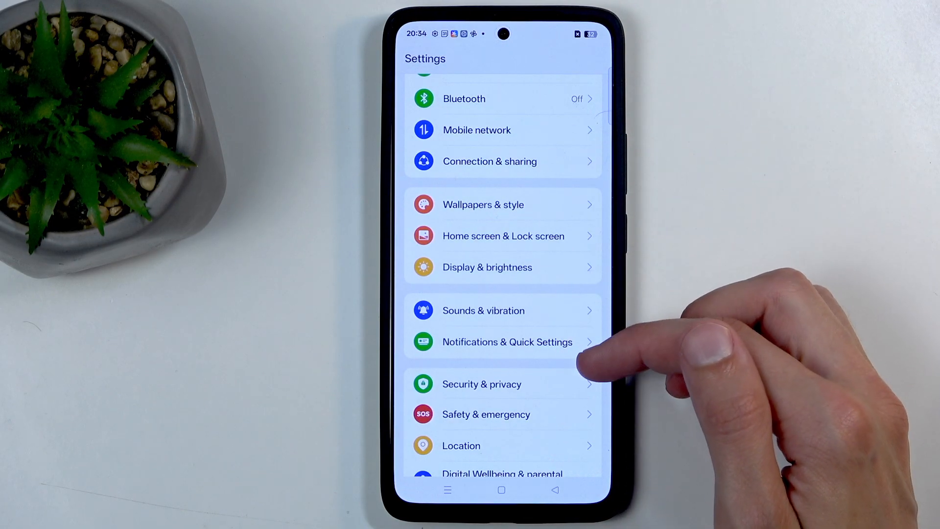
{"action": "left_click", "coordinate": [488, 266]}
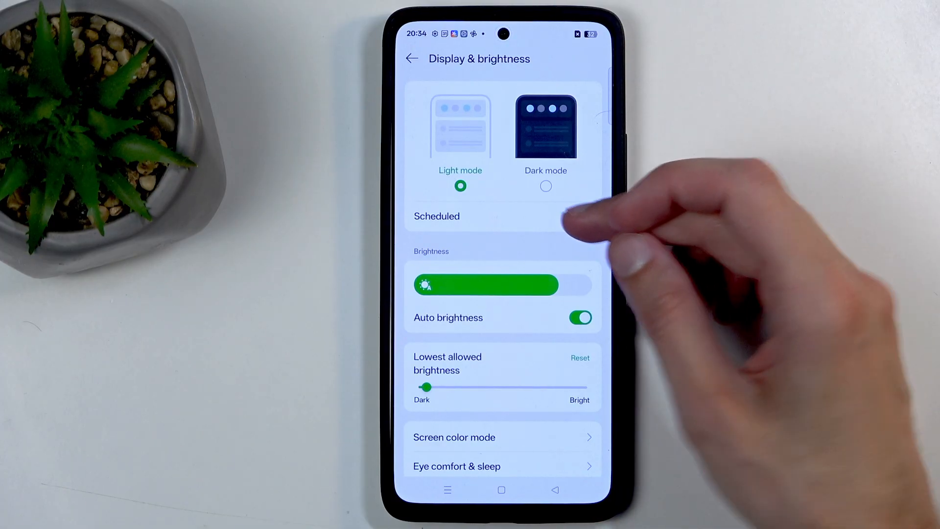
{"action": "left_click", "coordinate": [437, 216]}
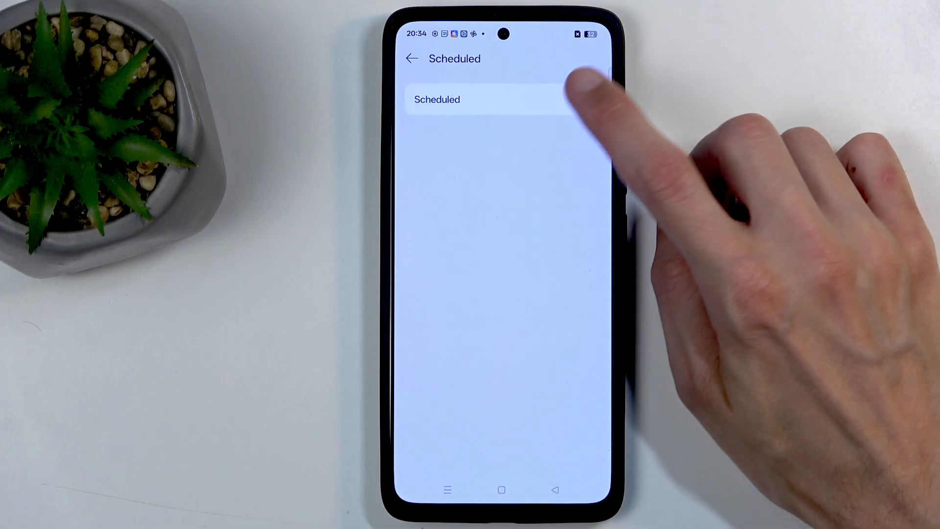
{"action": "left_click", "coordinate": [580, 99]}
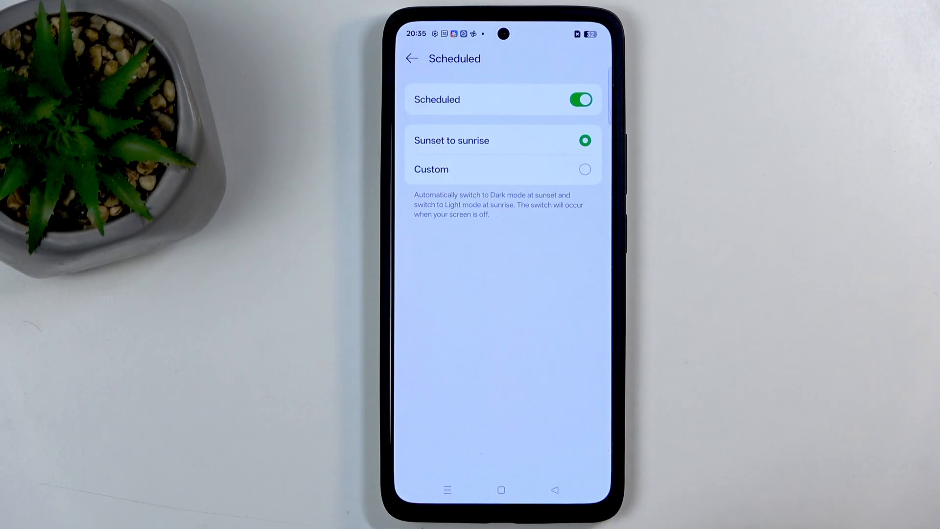
{"action": "left_click", "coordinate": [413, 58]}
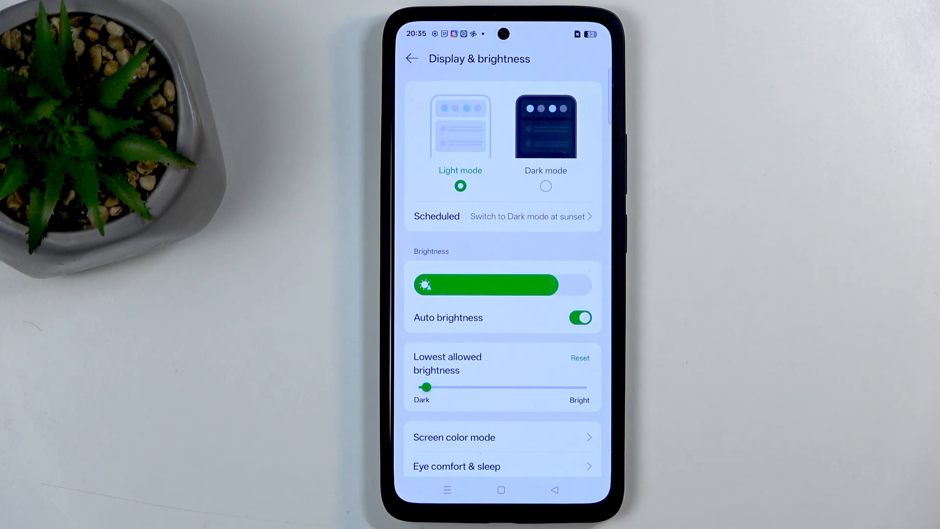
- Change Screen colour mode from Cinematic to Natural and go back to Display & brightness
{"action": "scroll", "scroll_direction": "up", "scroll_amount": 3}
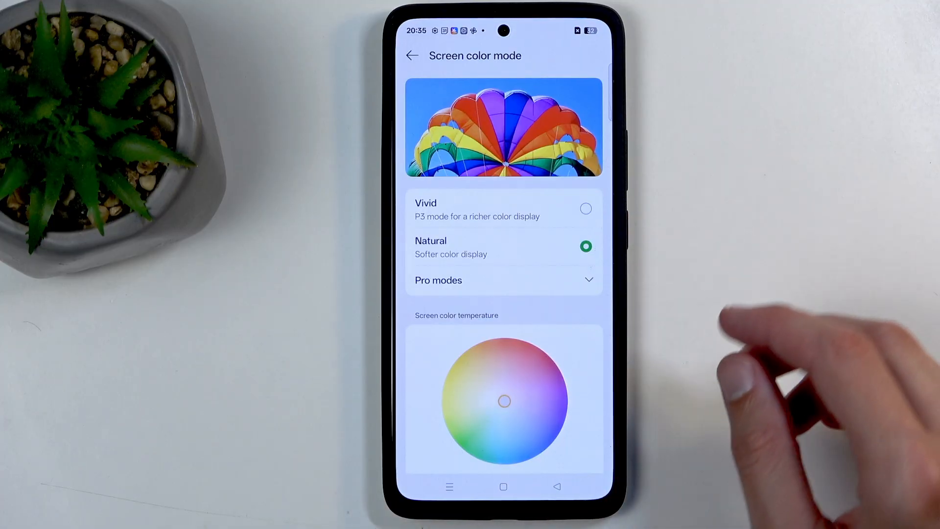
{"action": "left_click", "coordinate": [504, 280]}
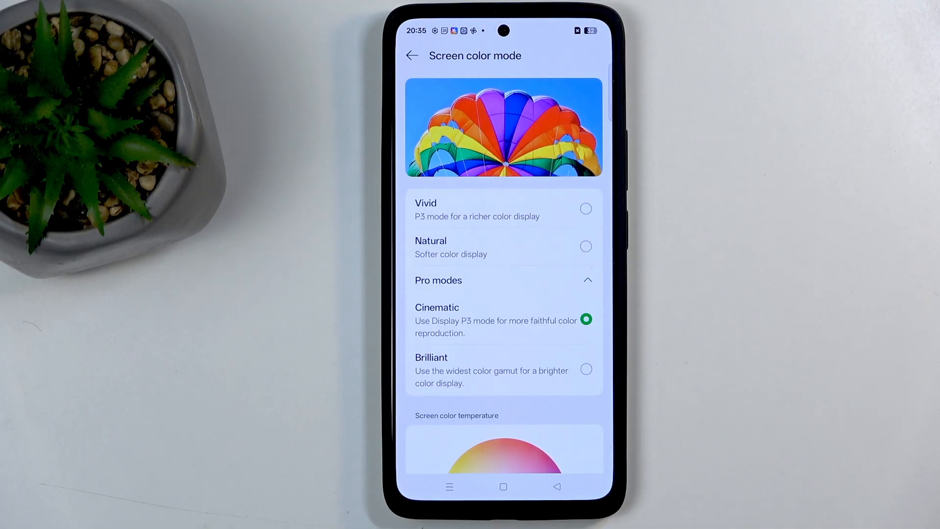
{"action": "left_click", "coordinate": [585, 370]}
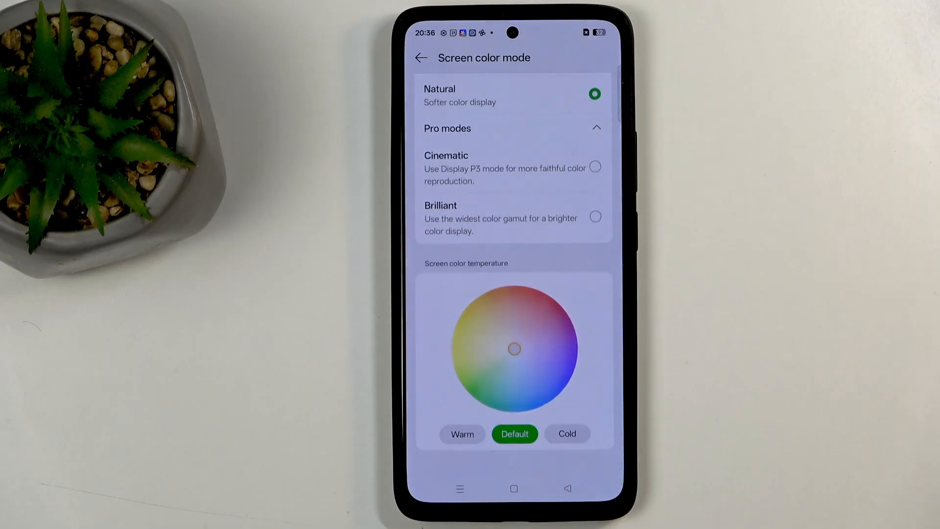
{"action": "scroll", "scroll_direction": "down", "scroll_amount": 3}
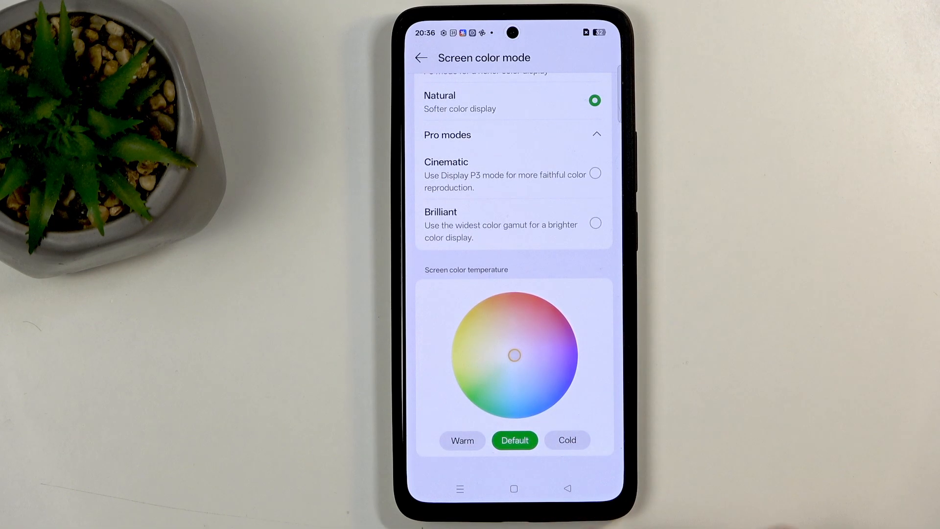
{"action": "left_click", "coordinate": [421, 57]}
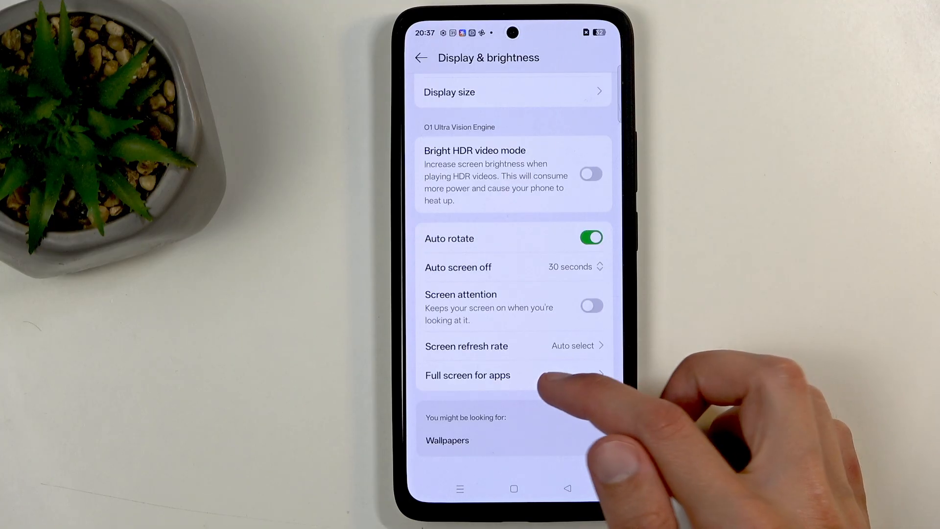
{"action": "left_click", "coordinate": [468, 375]}
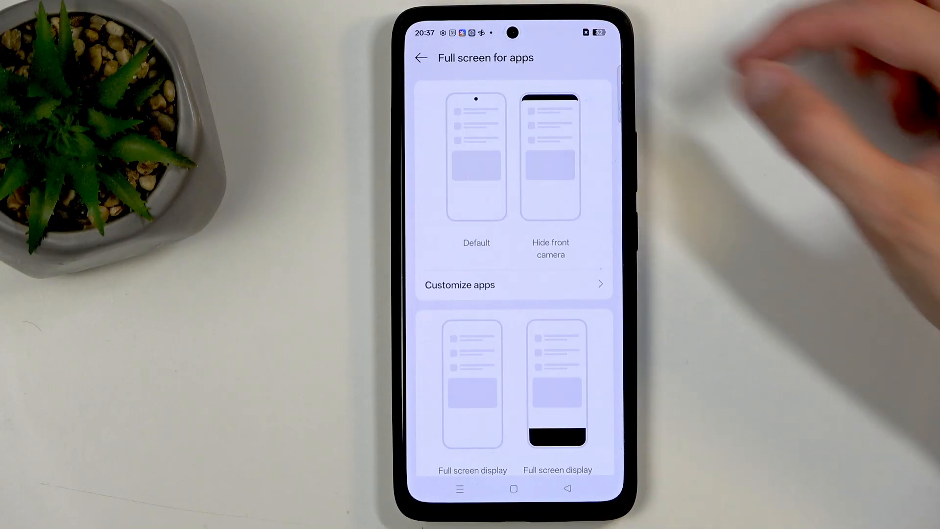
{"action": "left_click", "coordinate": [512, 284]}
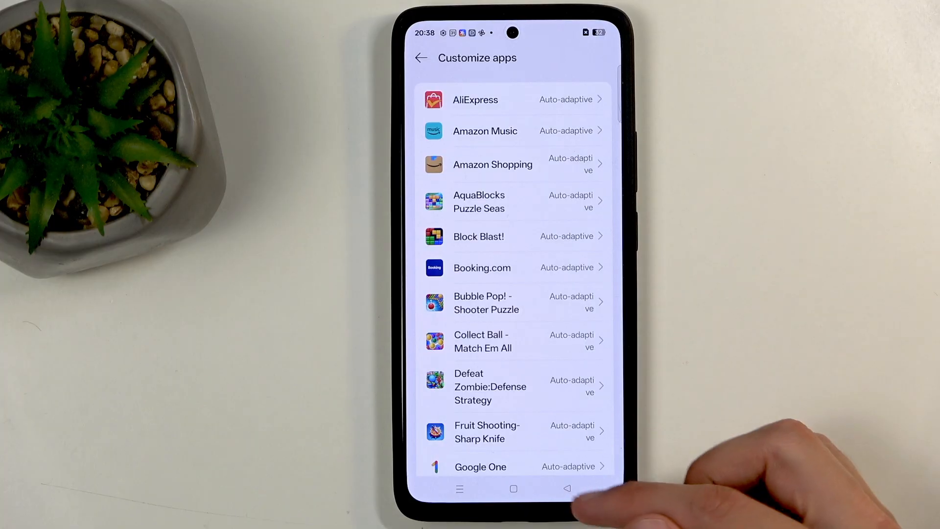
{"action": "left_click", "coordinate": [421, 58]}
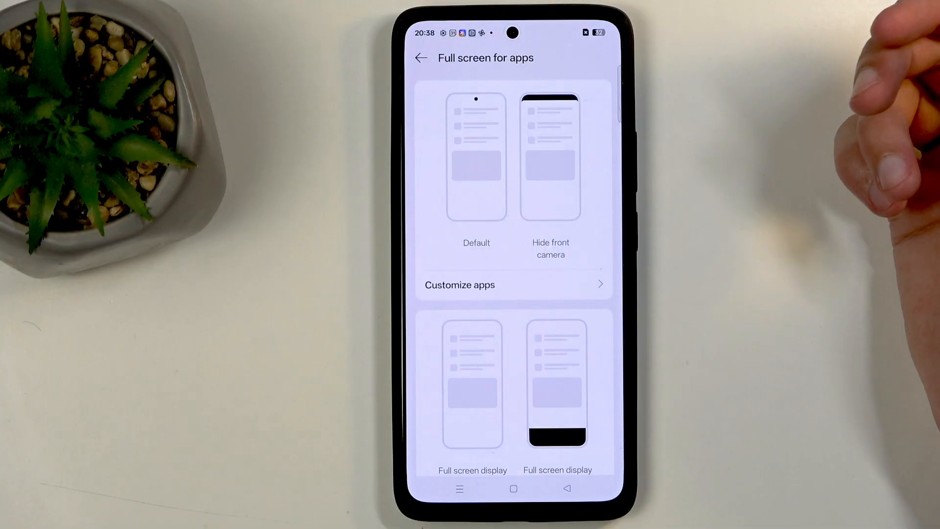
{"action": "mouse_move", "coordinate": [870, 149]}
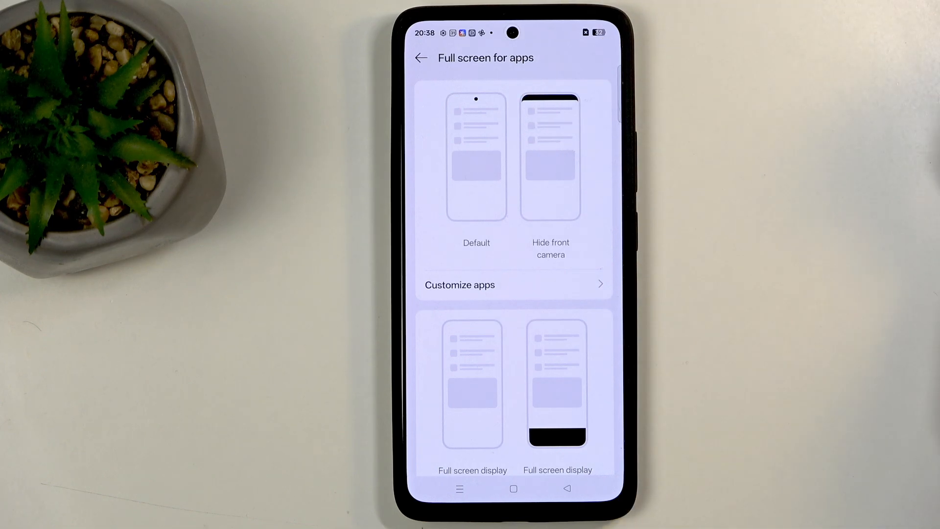
{"action": "left_click", "coordinate": [421, 58]}
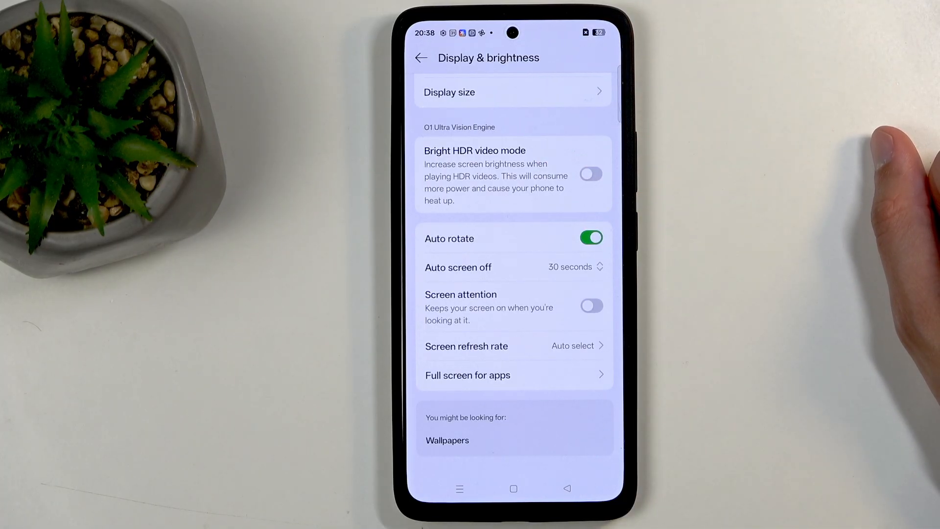
- Reach the Status bar page and switch off the Bluetooth status bar icon
{"action": "left_click", "coordinate": [421, 57]}
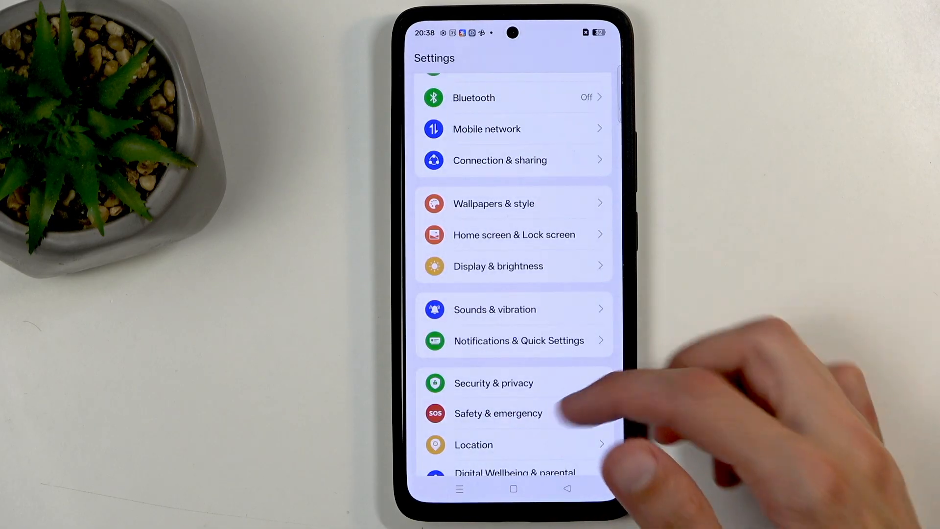
{"action": "scroll", "scroll_direction": "up", "scroll_amount": 3}
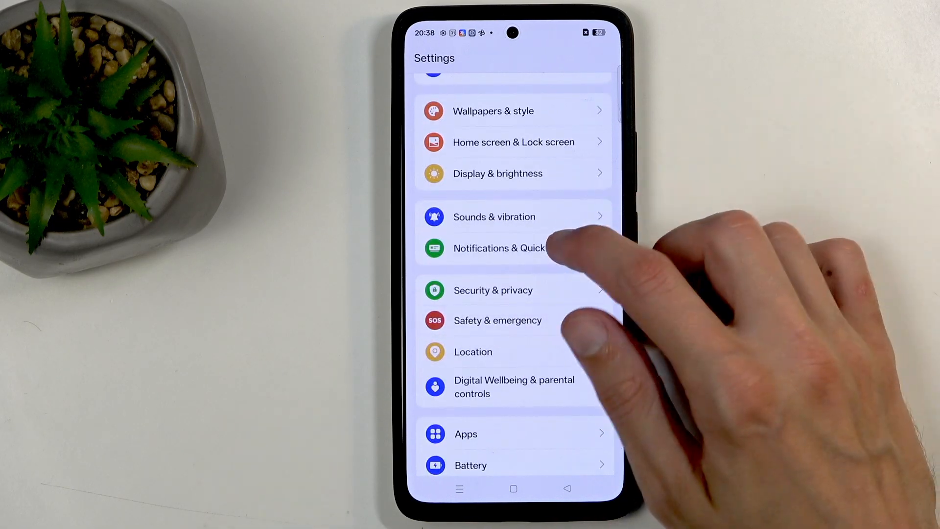
{"action": "left_click", "coordinate": [498, 248]}
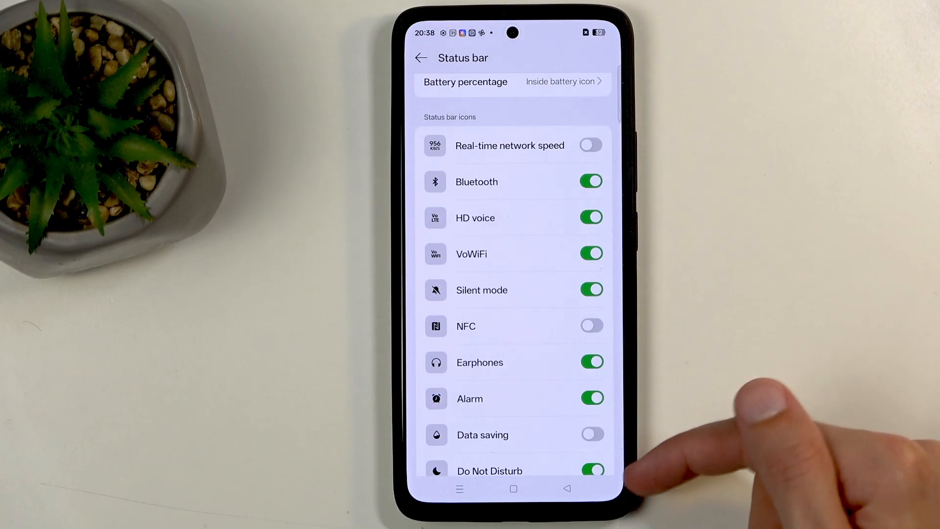
{"action": "scroll", "scroll_direction": "up", "scroll_amount": 3}
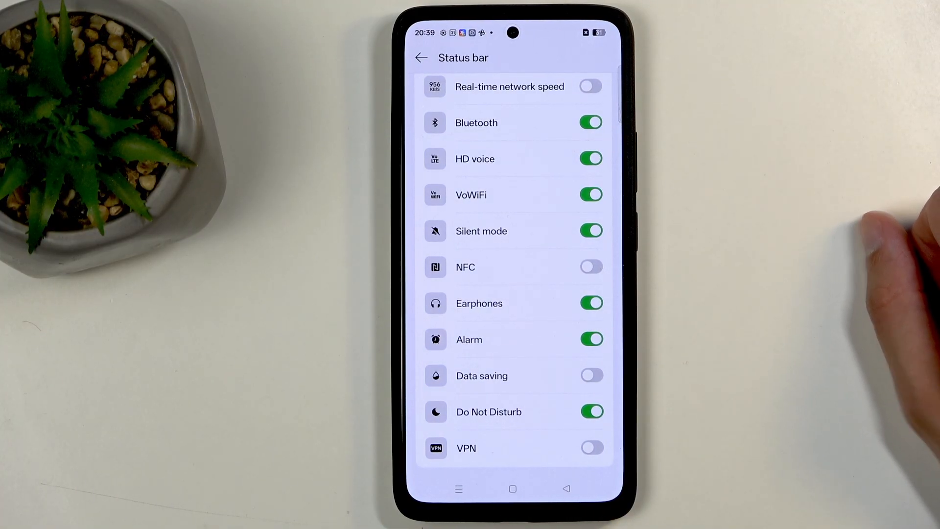
{"action": "mouse_move", "coordinate": [870, 270]}
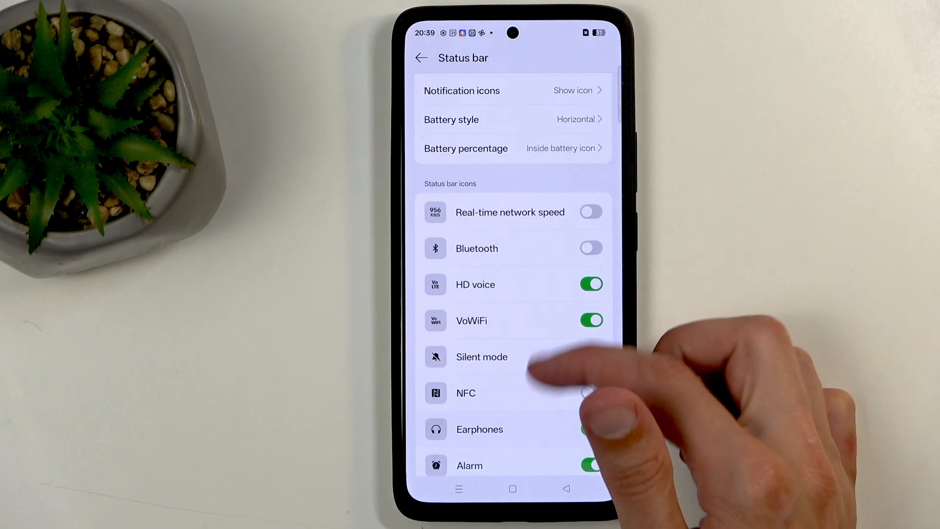
{"action": "scroll", "scroll_direction": "up", "scroll_amount": 3}
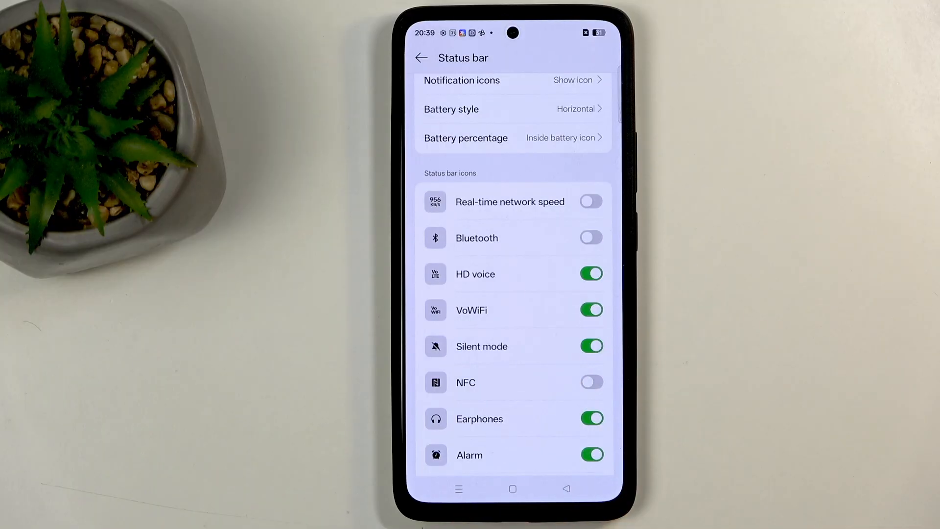
- Set Battery style to Vertical, leaving Battery percentage switched off
{"action": "scroll", "scroll_direction": "up", "scroll_amount": 3}
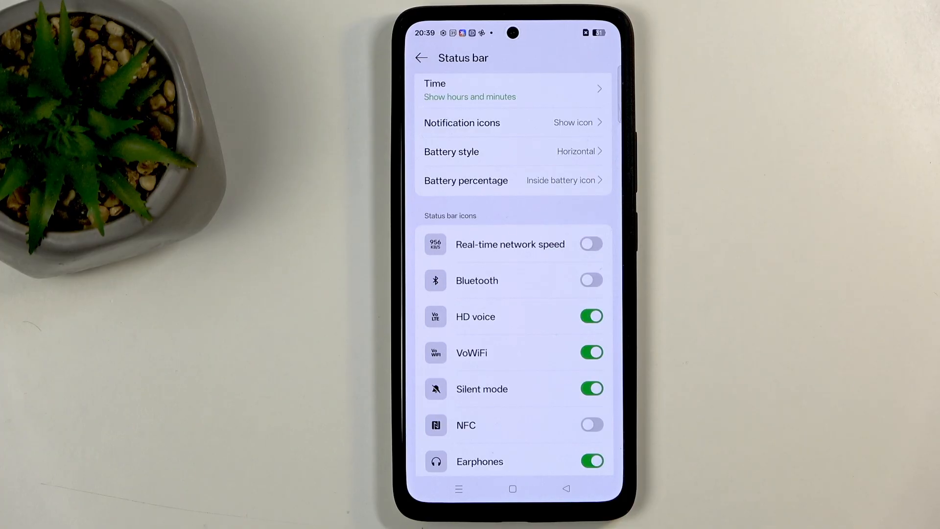
{"action": "left_click", "coordinate": [513, 151]}
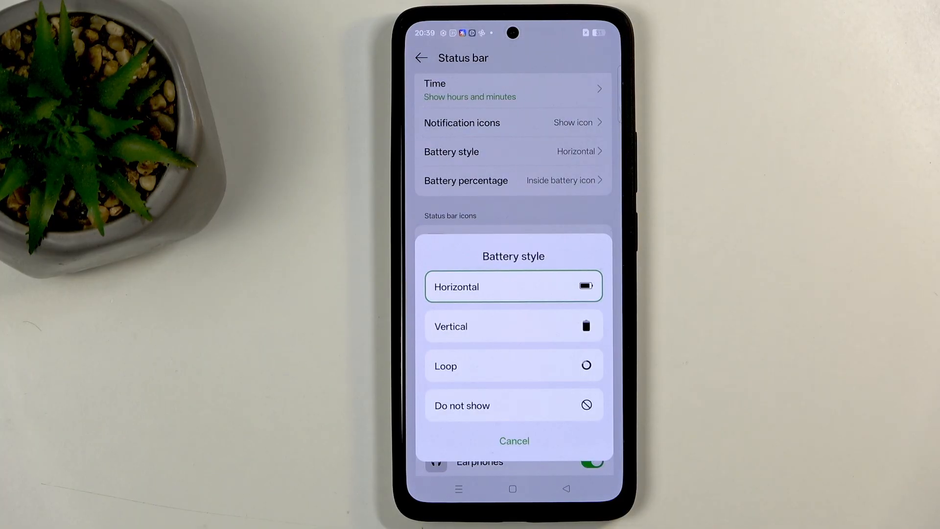
{"action": "left_click", "coordinate": [514, 440]}
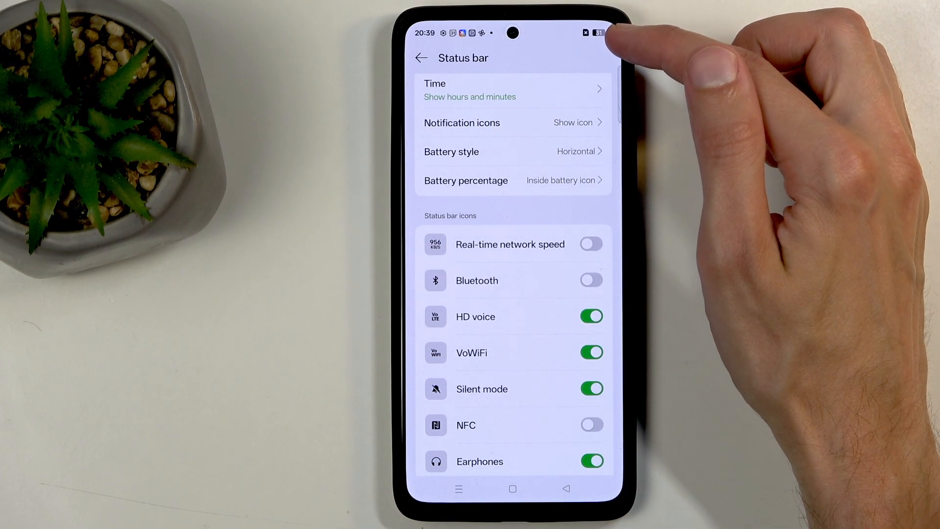
{"action": "mouse_move", "coordinate": [624, 53]}
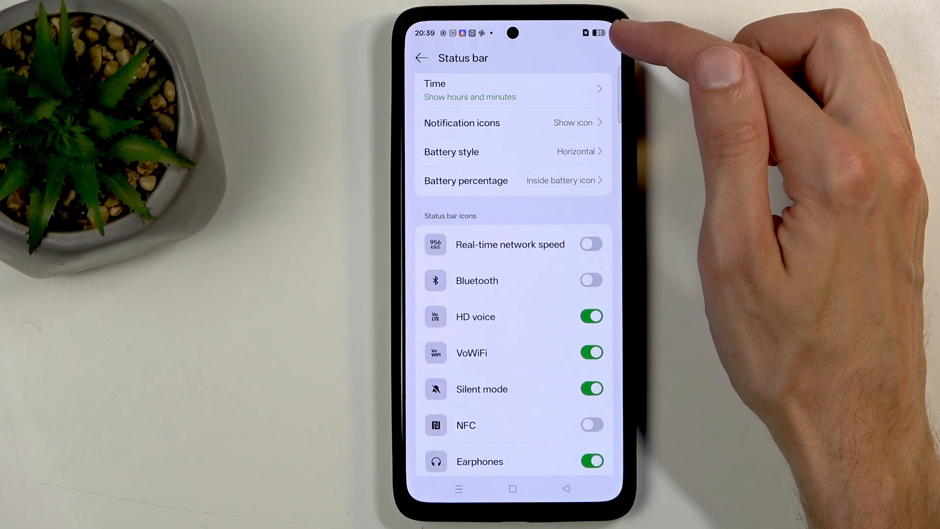
{"action": "mouse_move", "coordinate": [630, 54]}
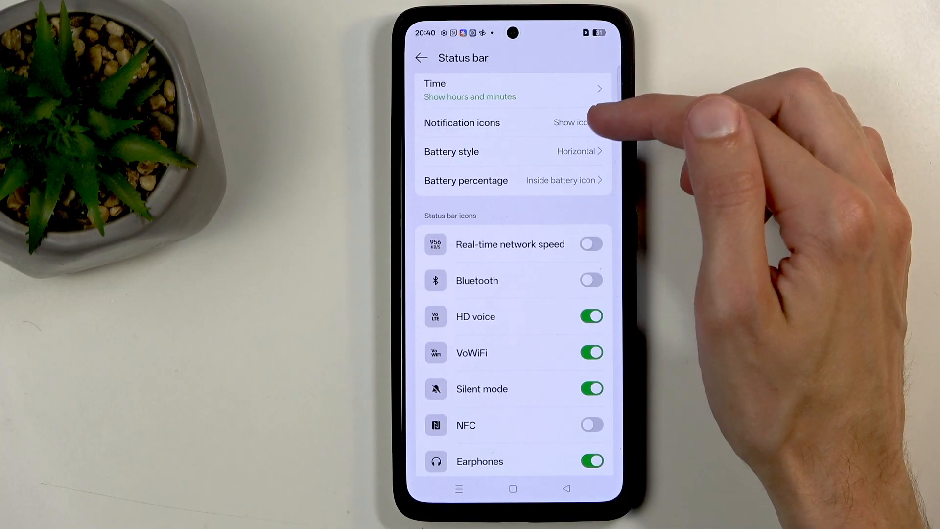
{"action": "left_click", "coordinate": [512, 151]}
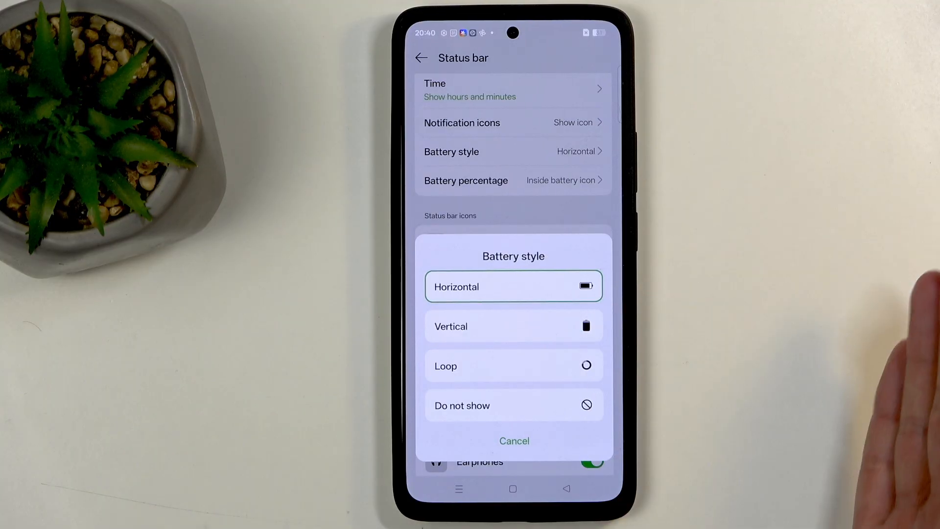
{"action": "left_click", "coordinate": [512, 325]}
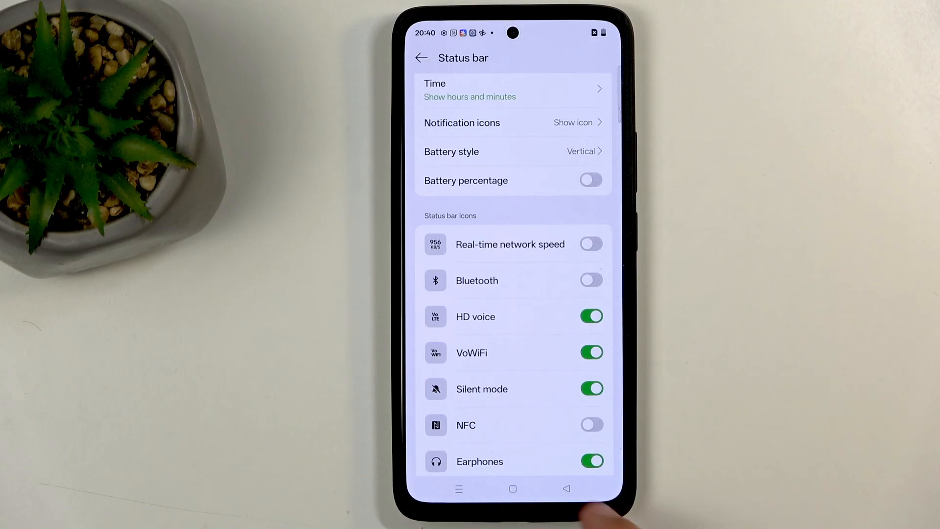
- Go back from Status bar to the main Settings list
{"action": "left_click", "coordinate": [421, 57]}
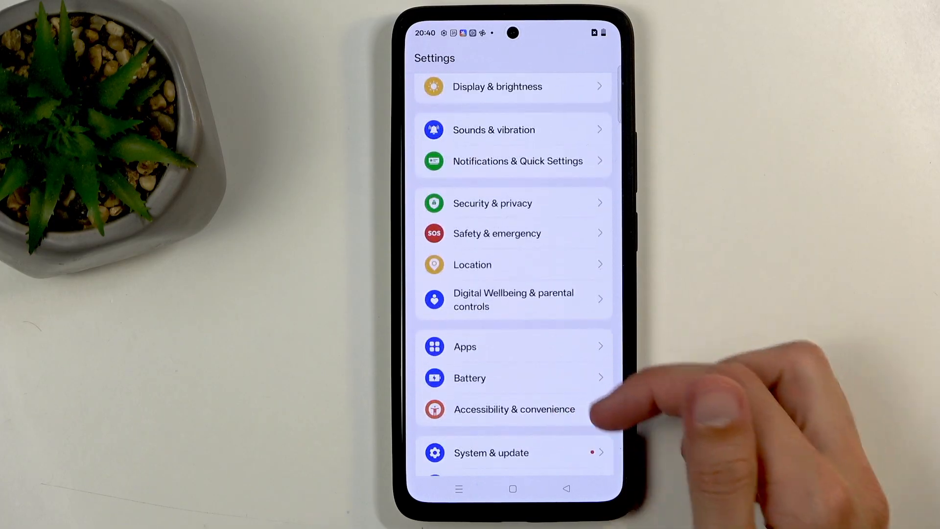
{"action": "scroll", "scroll_direction": "down", "scroll_amount": 3}
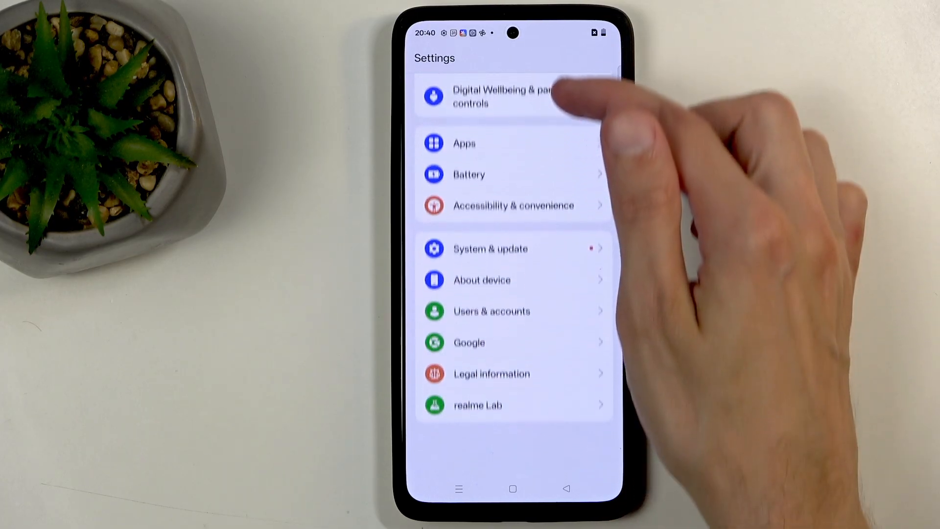